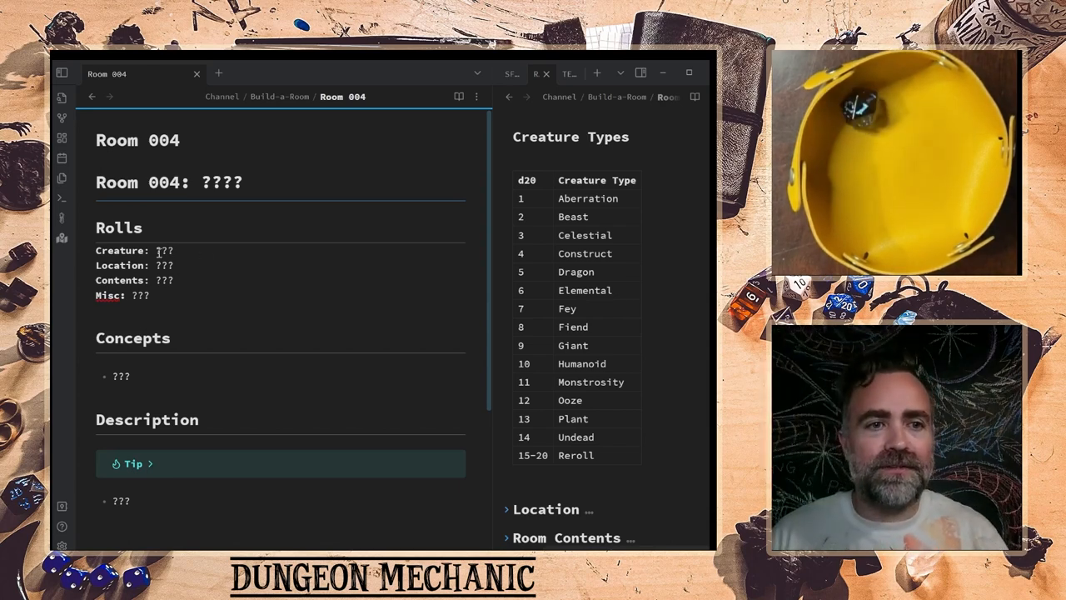
- Fill the Creature roll as '1 - Aberration' and the Location roll as '11 - Academy'
text(1 - Ab)
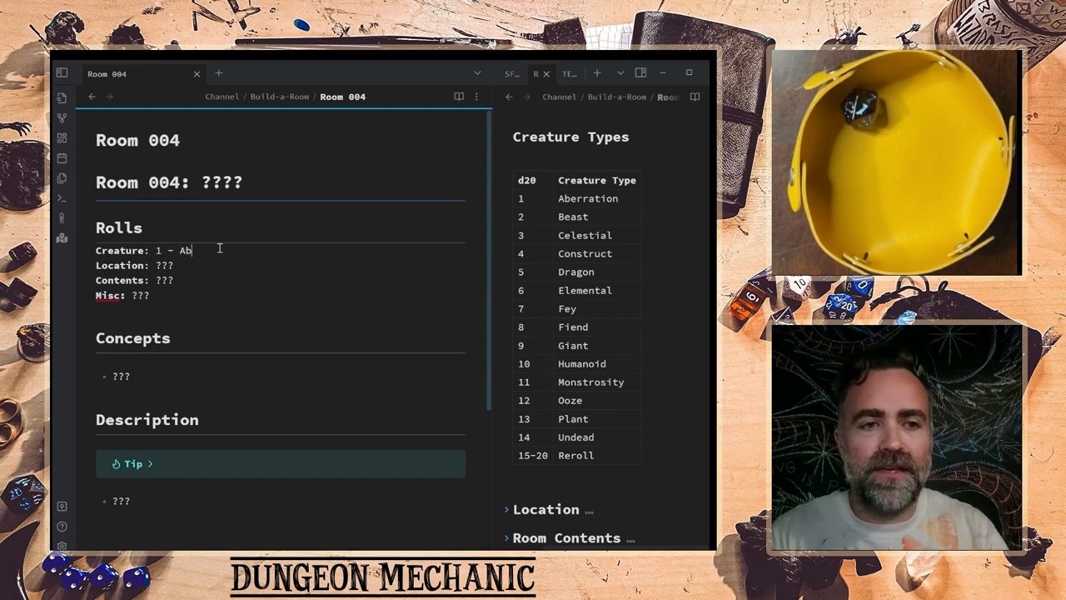
text(erration)
click(279, 265)
text(11 - Acade)
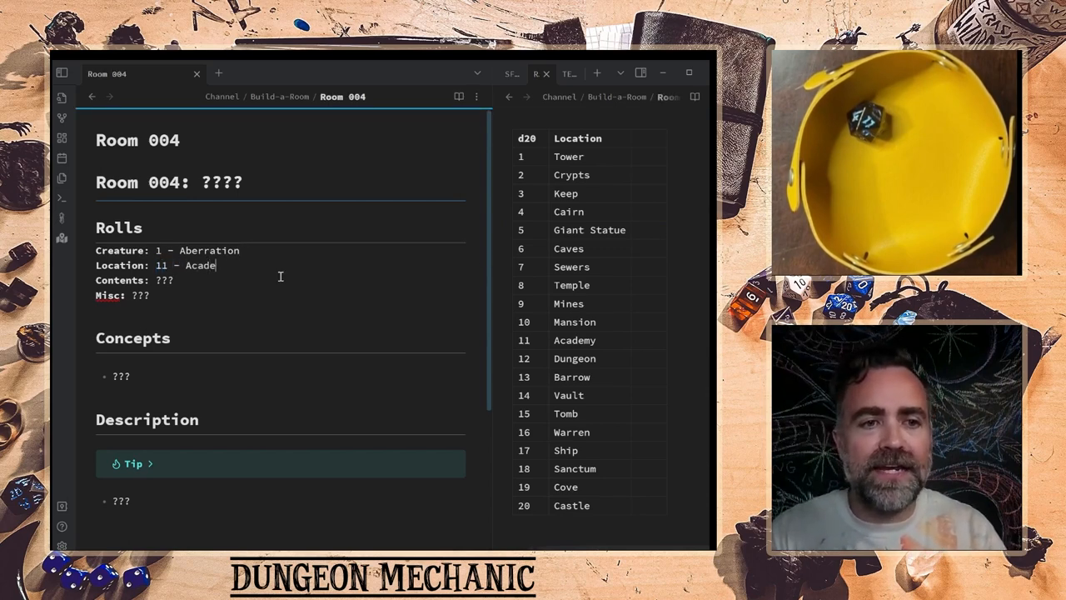
text(my)
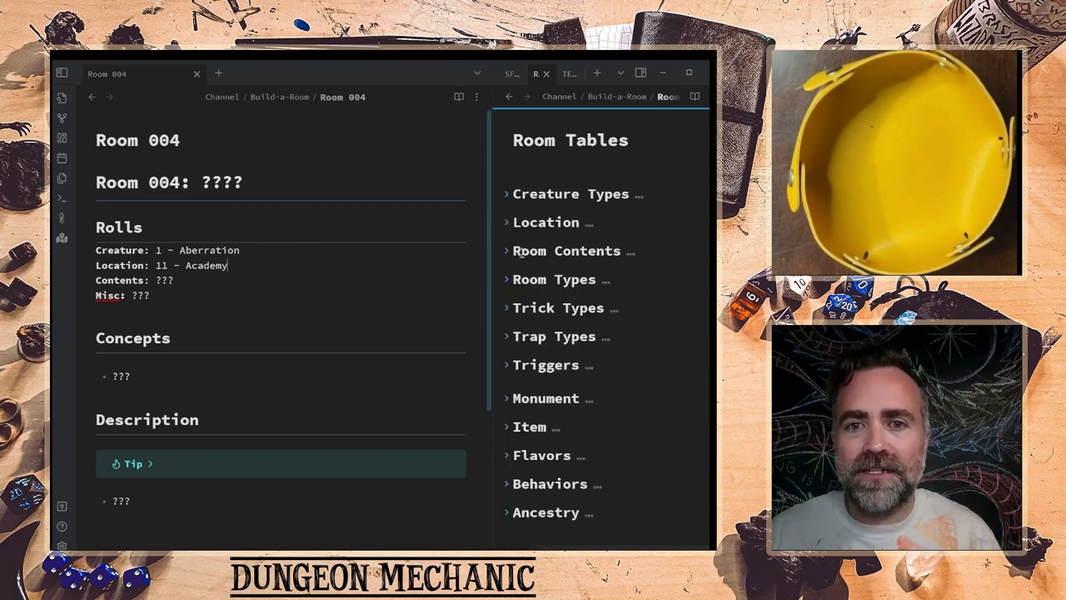
- Fill Contents as '4 - Monster' and Misc as '1 - Public Assembly' from the side-pane tables
click(566, 250)
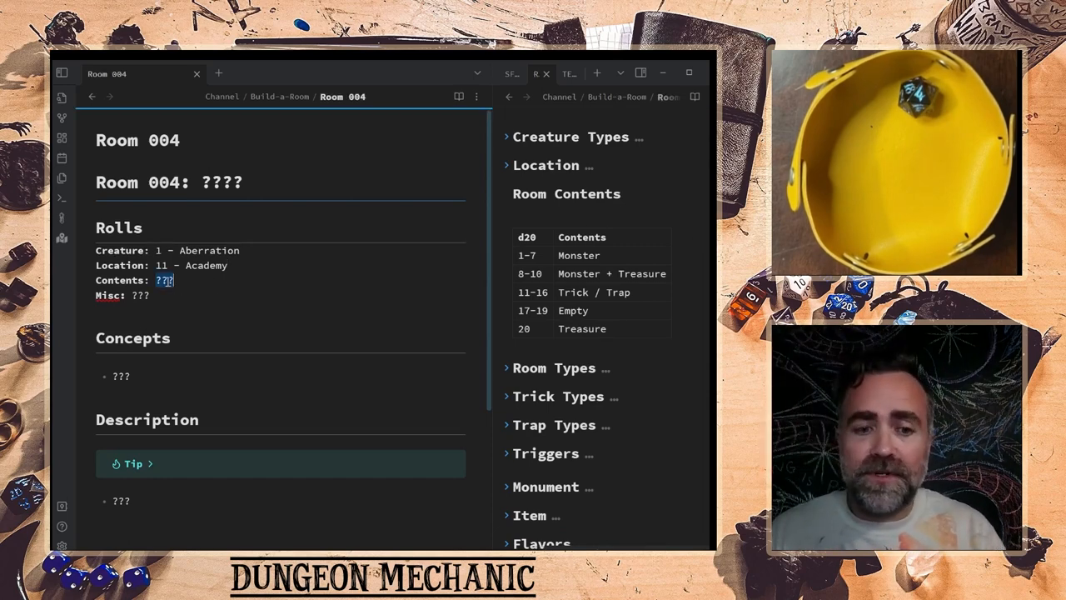
text(4 - Monster)
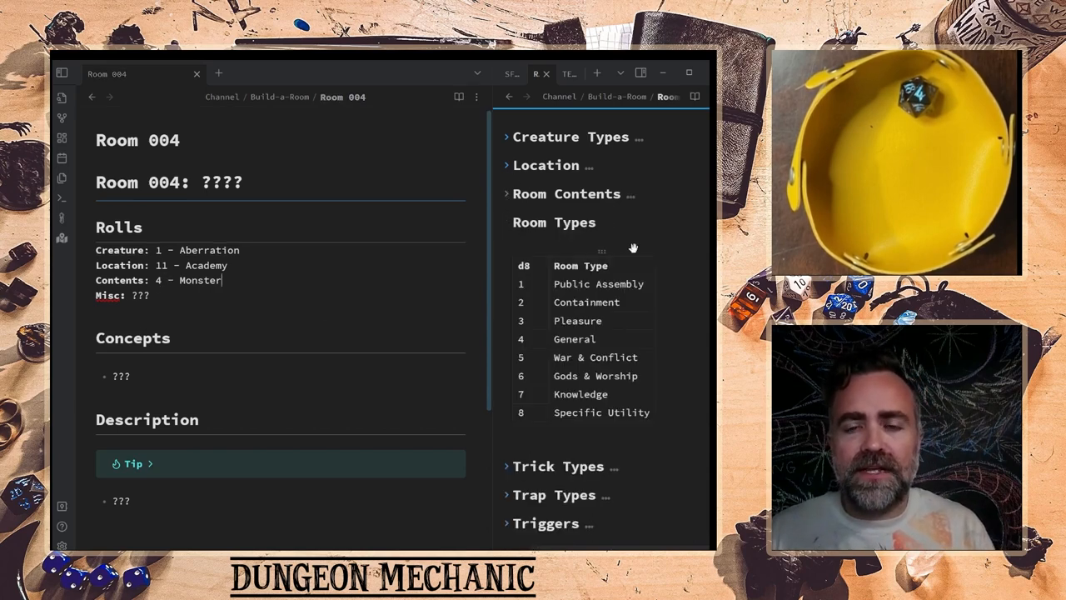
mouse_move(636, 249)
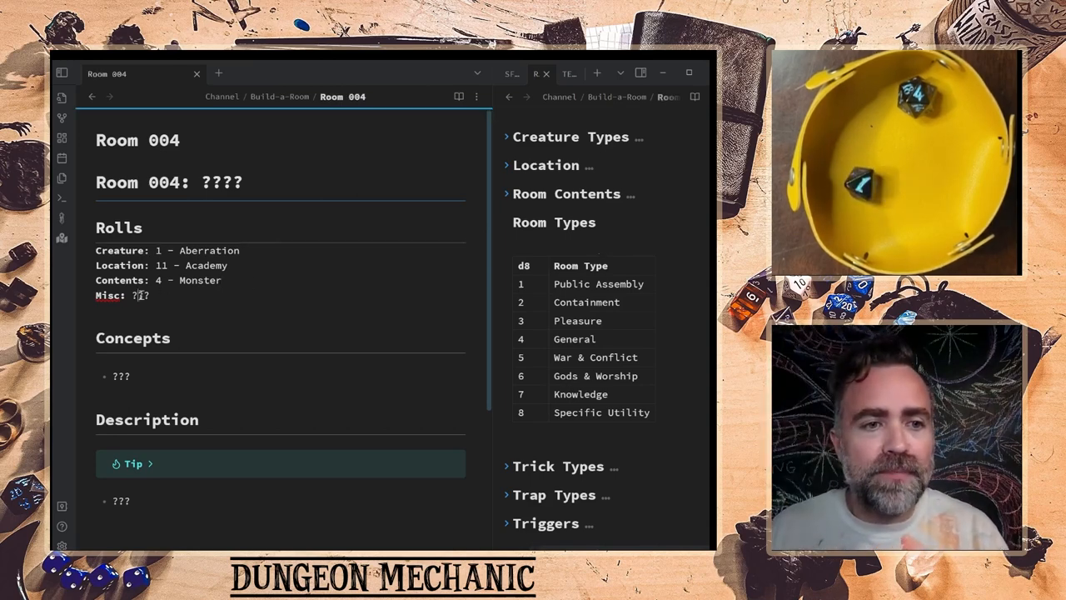
text(1 - Public Assembly)
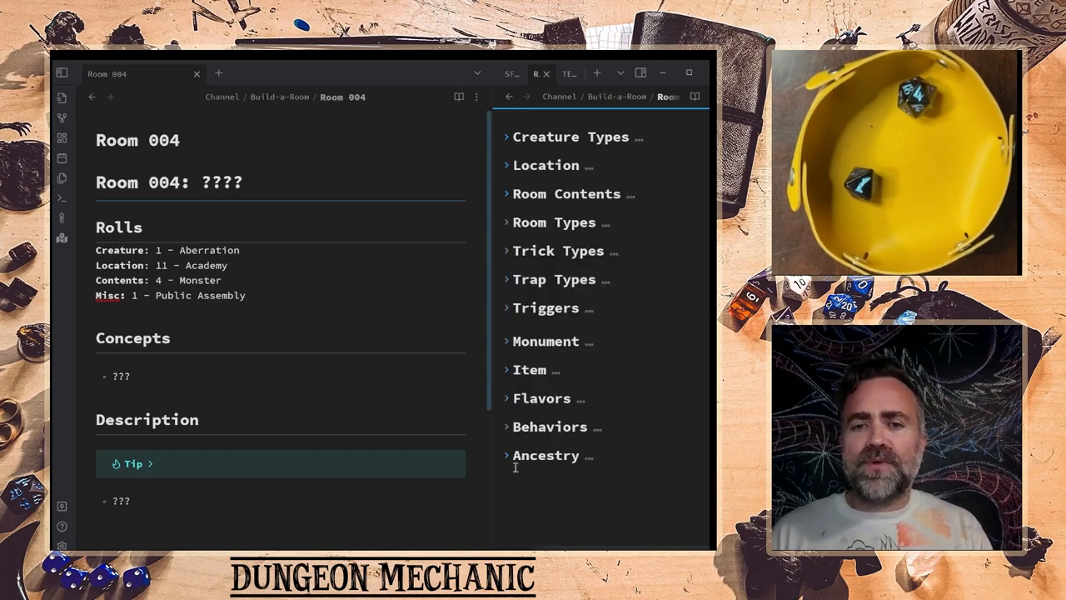
- Append '| 13 - Ghost' to the Misc roll from the Ancestry table
click(546, 454)
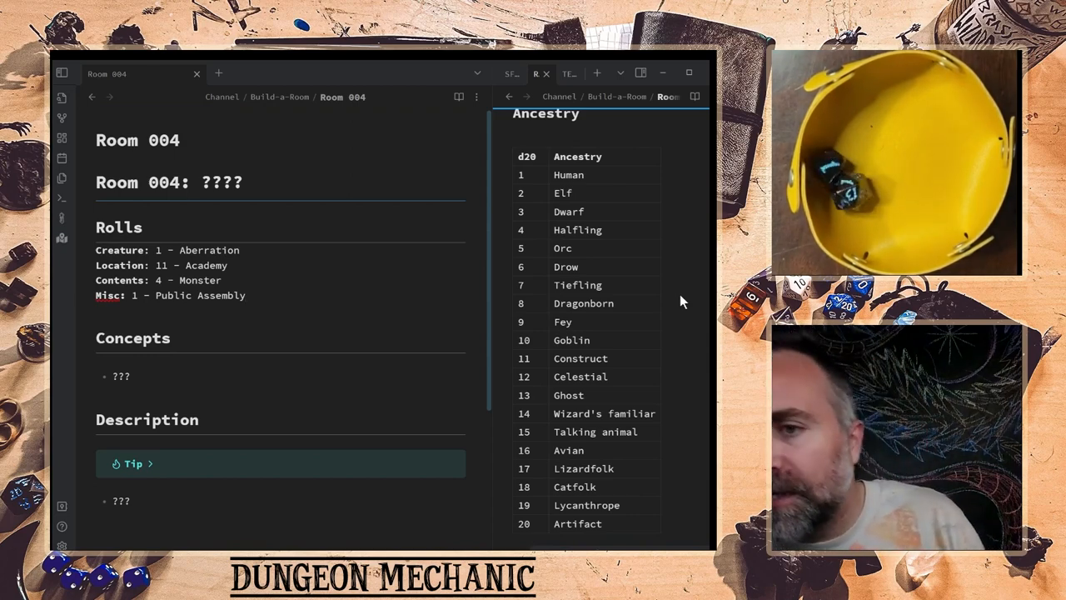
mouse_move(253, 300)
text( | 13)
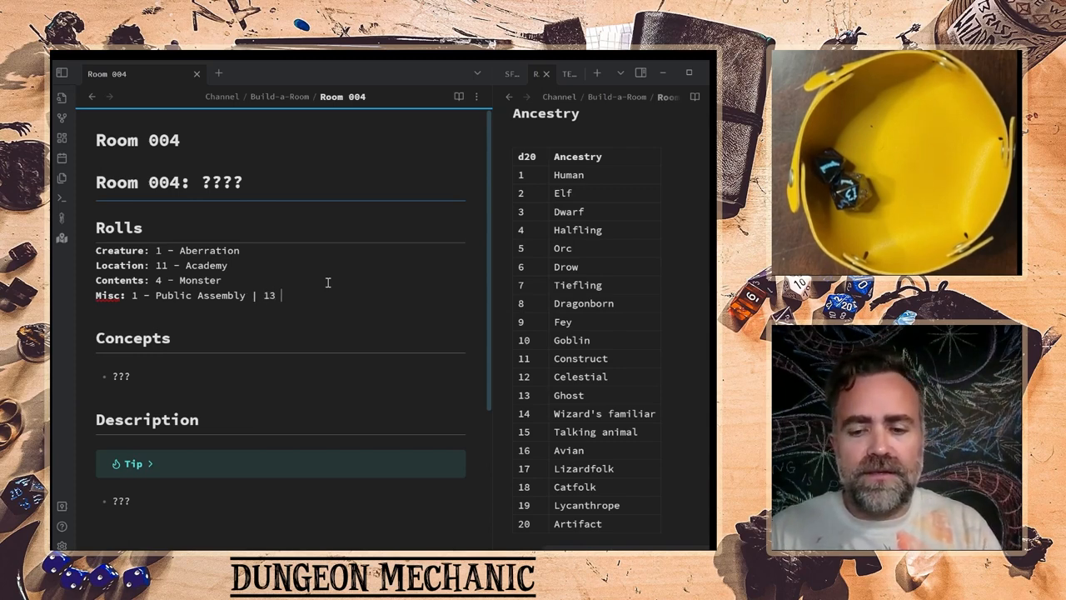
text(Ghost)
click(281, 375)
text(Cosmic Horror haphazardly summoned into college of the paranormal)
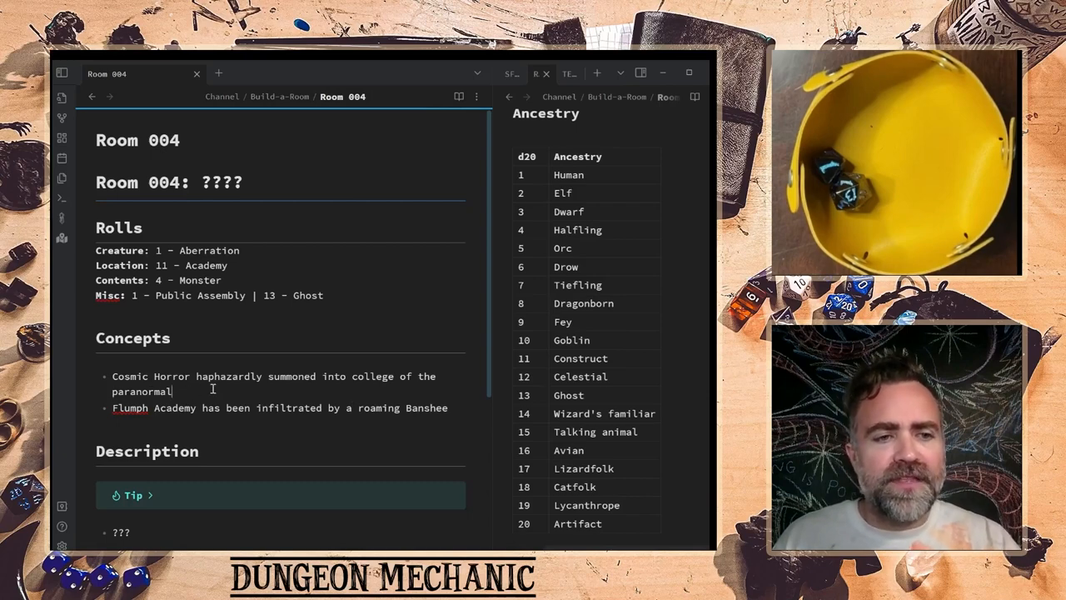
scroll(down, 3)
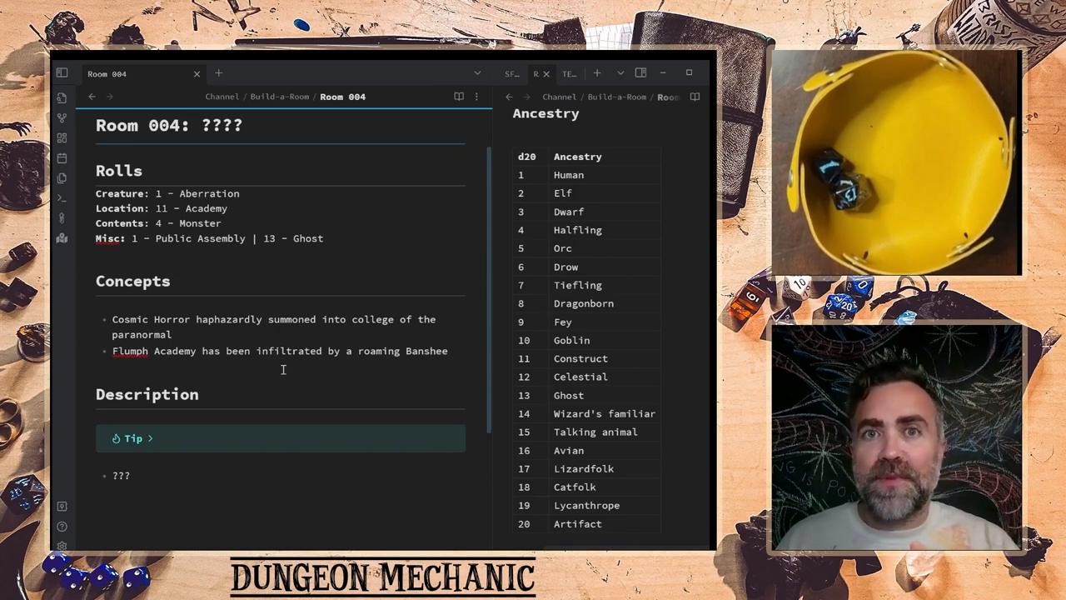
mouse_move(153, 350)
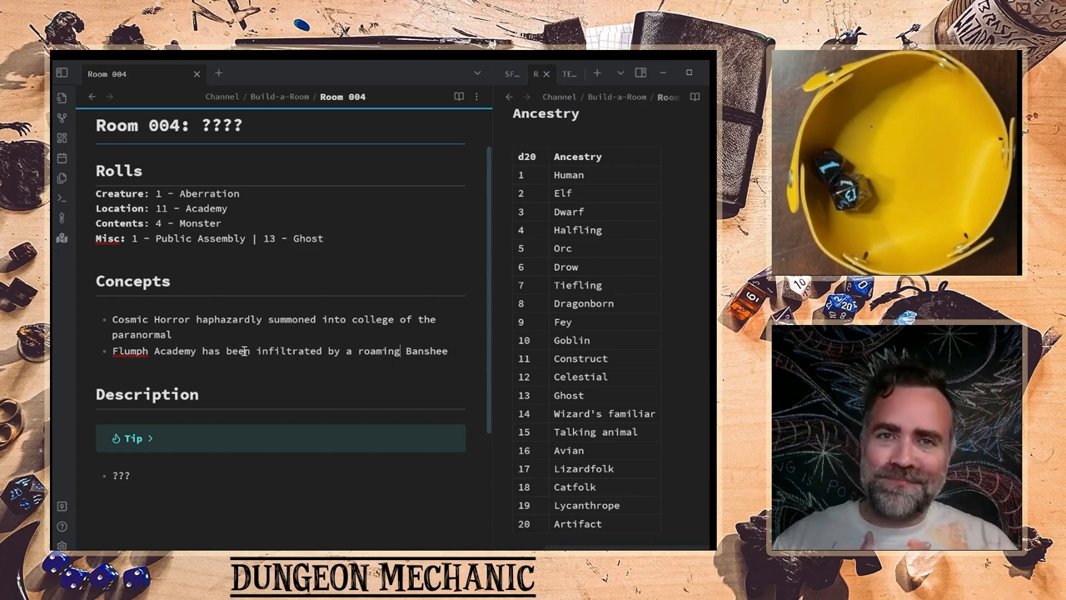
scroll(down, 3)
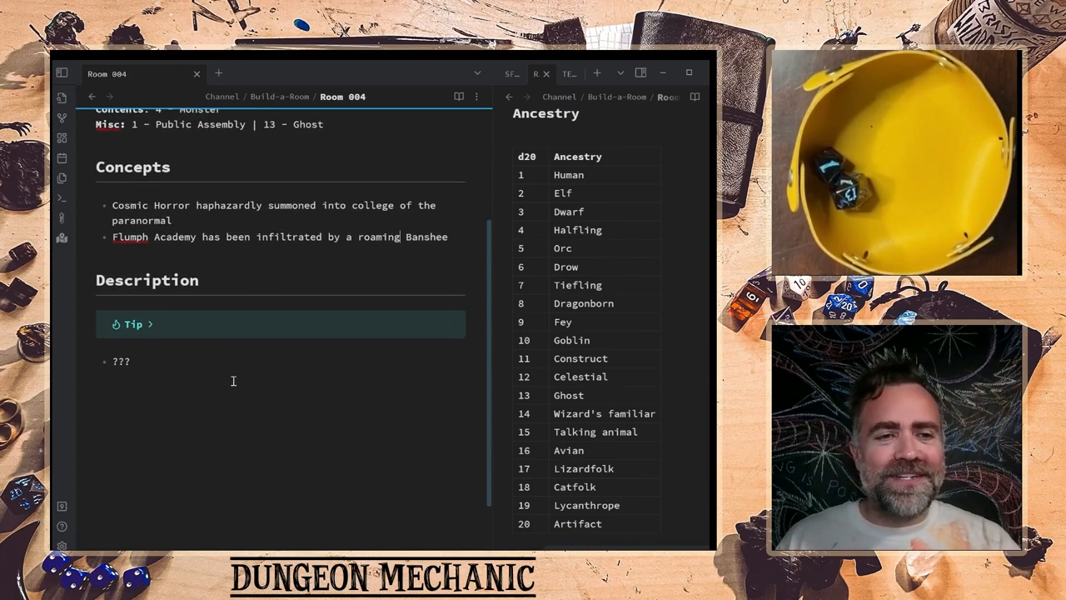
scroll(down, 3)
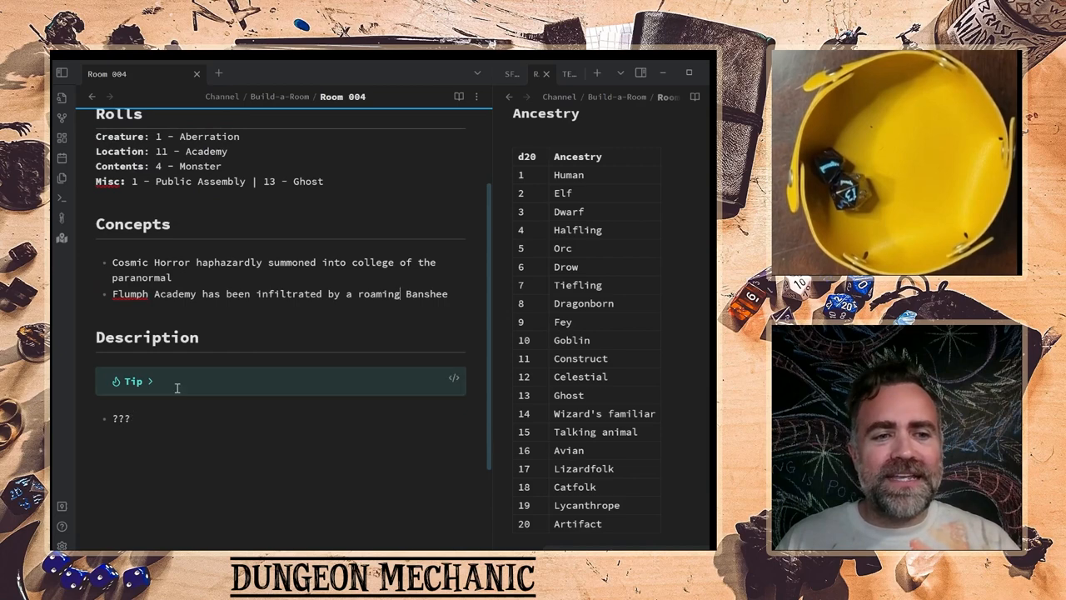
- Expand the Description Tip callout listing lights, smells, sounds, entrances, exits and surfaces
click(133, 380)
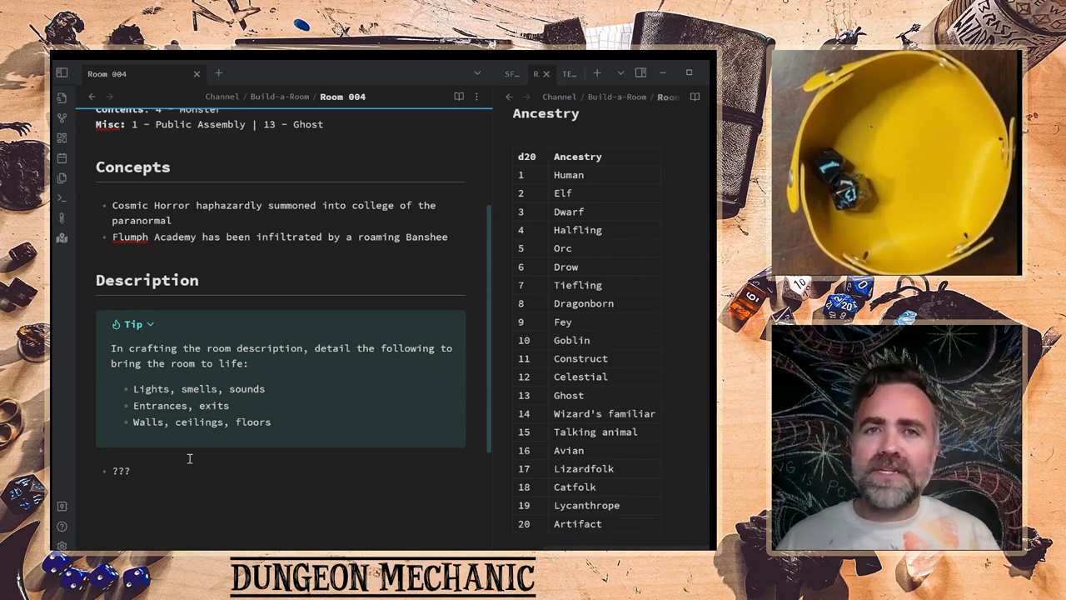
mouse_move(255, 463)
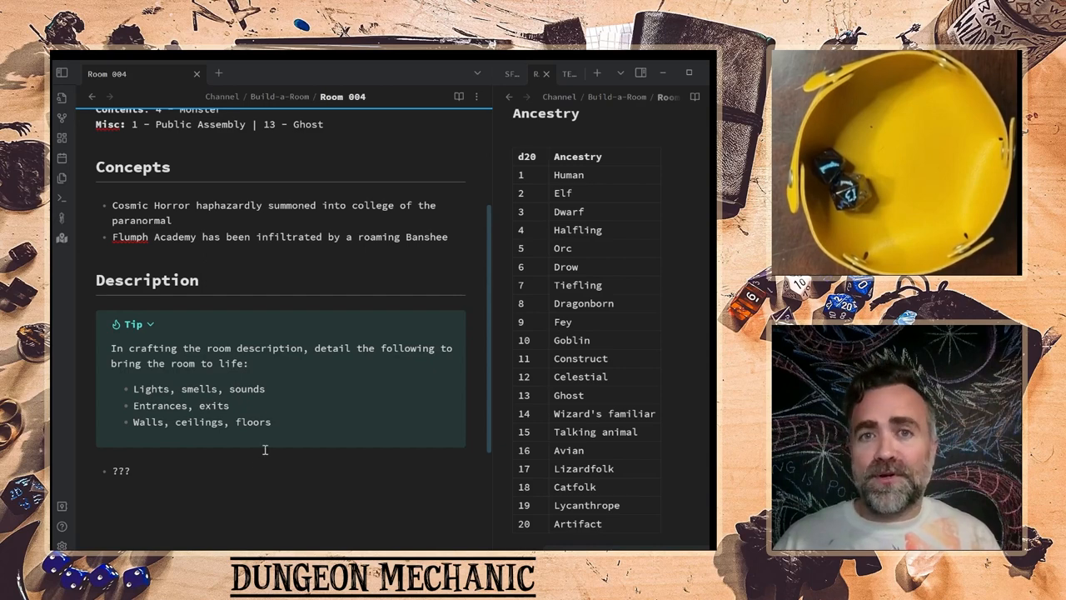
scroll(down, 3)
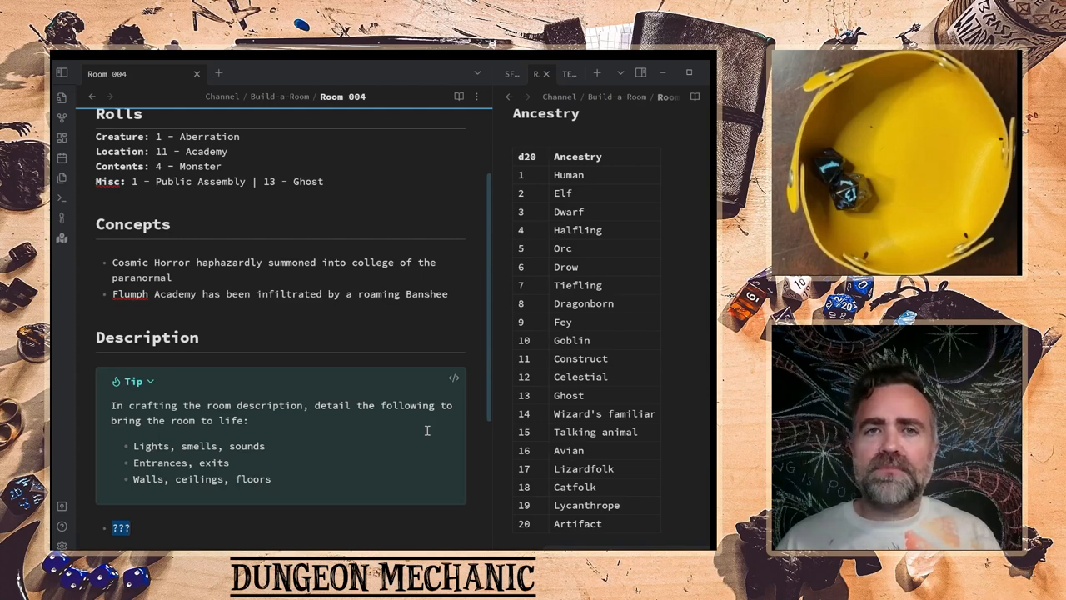
scroll(down, 3)
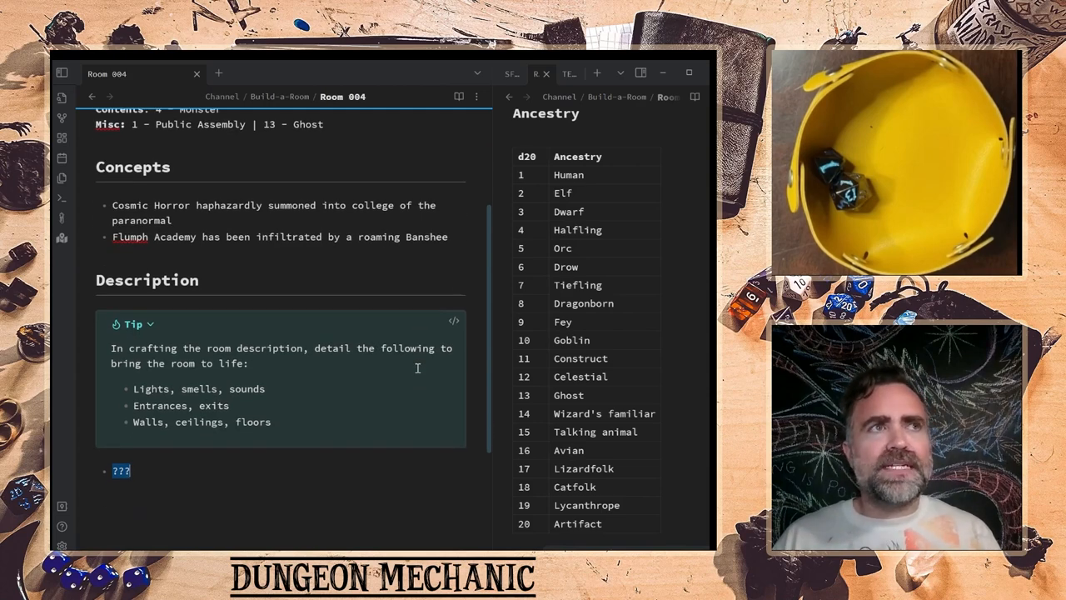
mouse_move(410, 422)
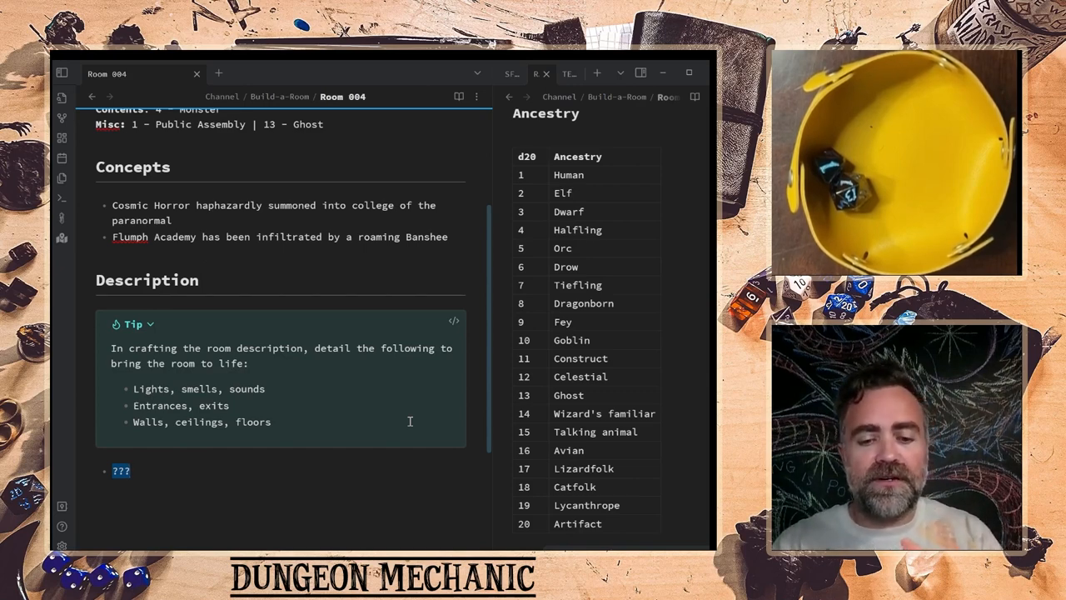
- Add description bullets: large wooden double doors, arcane decorations, spiral staircase into the ground
text(Large wo)
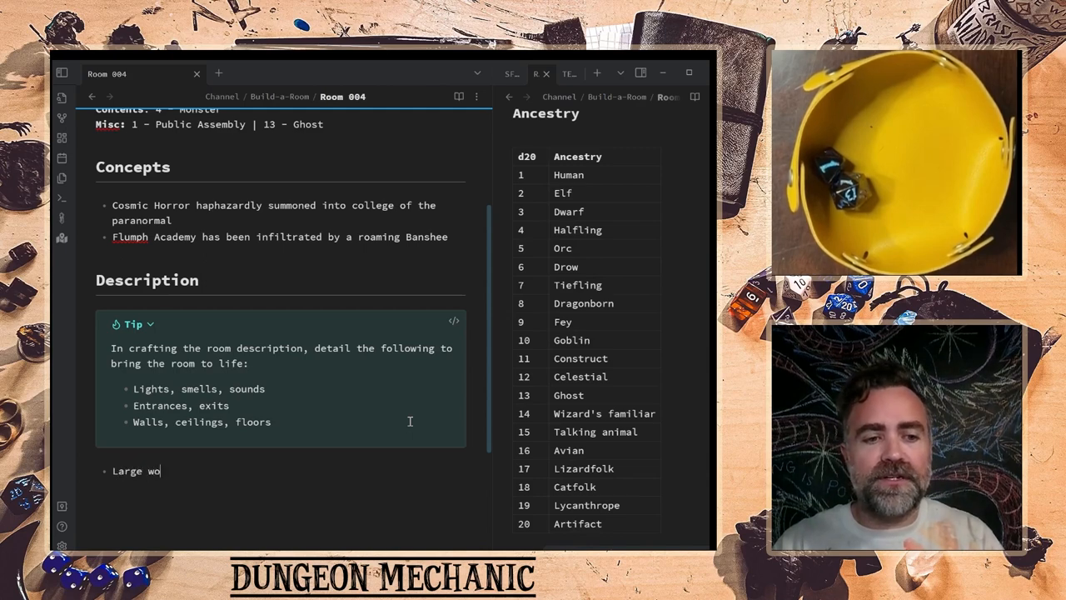
text(oden double doors)
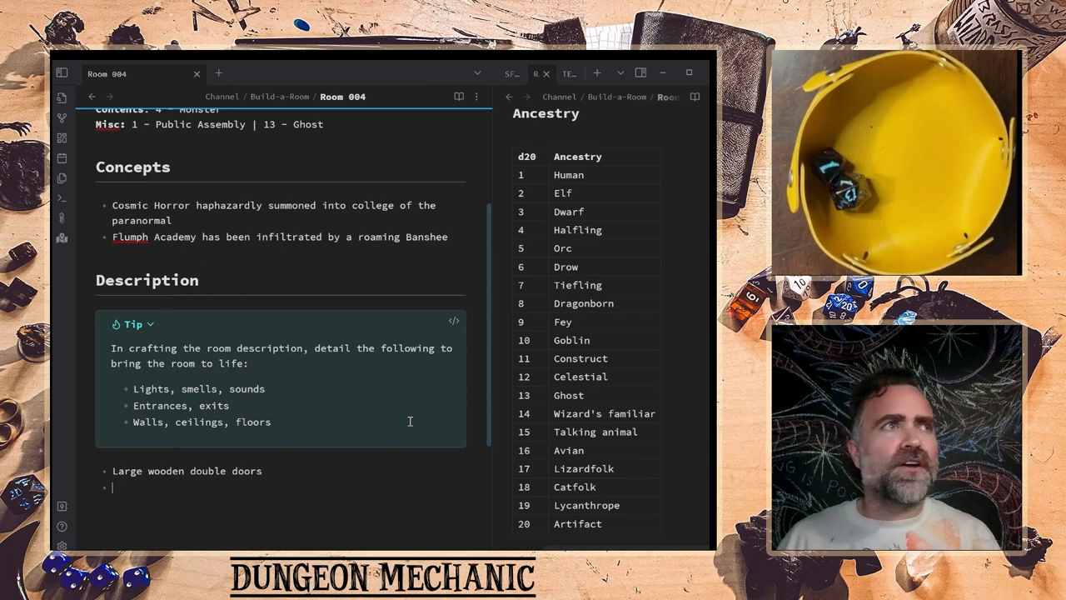
text(A)
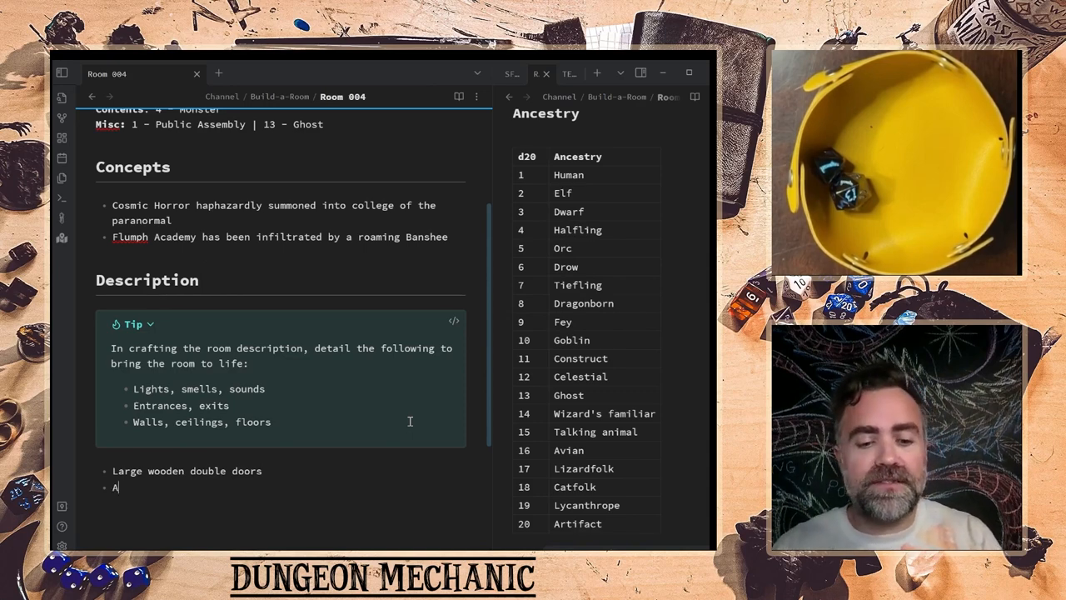
text(rcane decora)
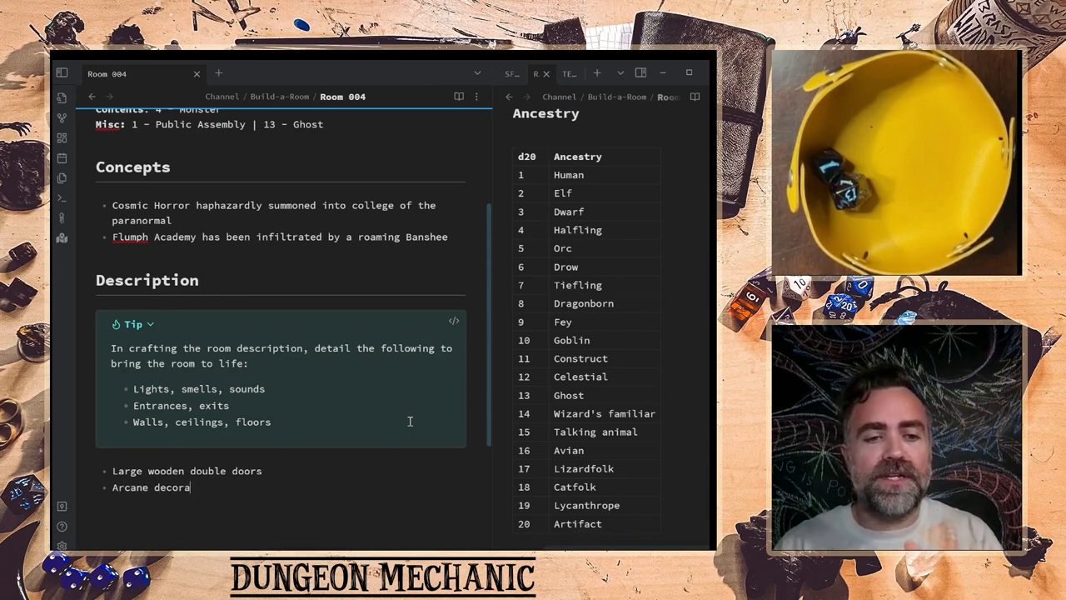
text(tions)
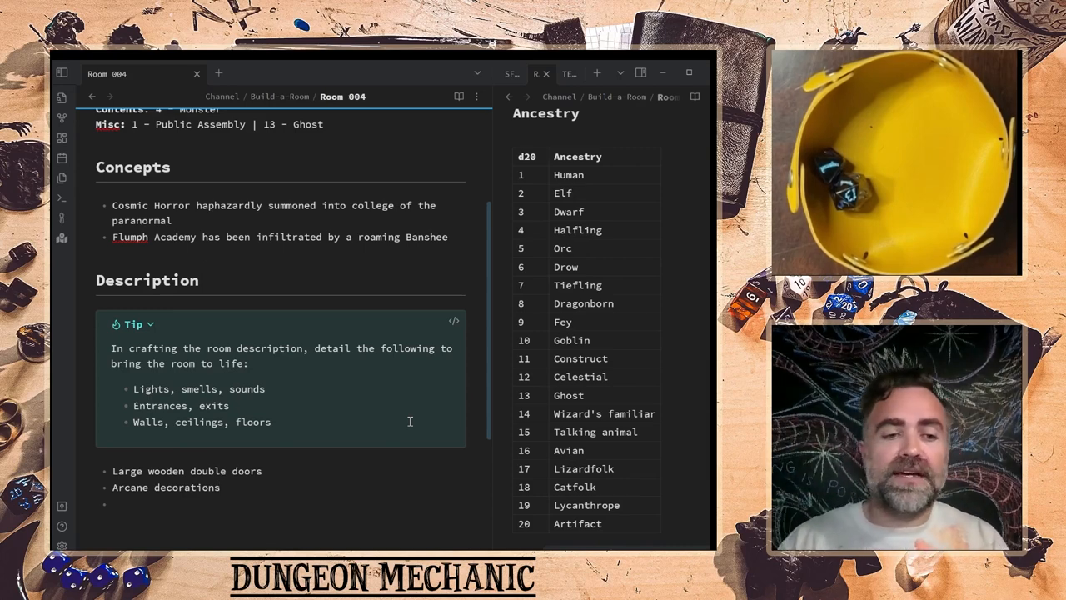
text(Spiral staircase leading dow)
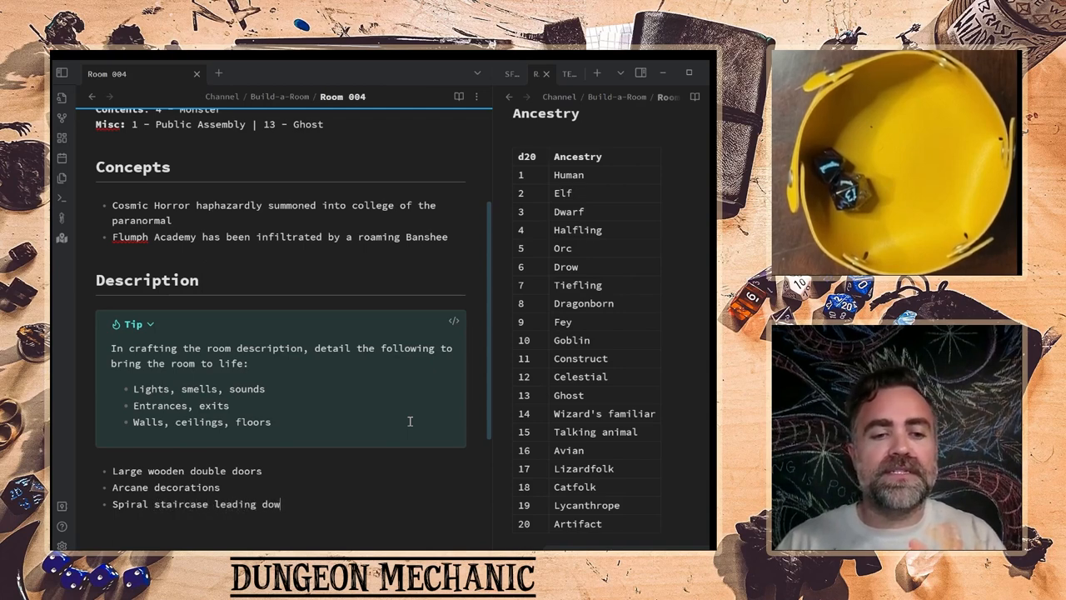
text(n into the ground)
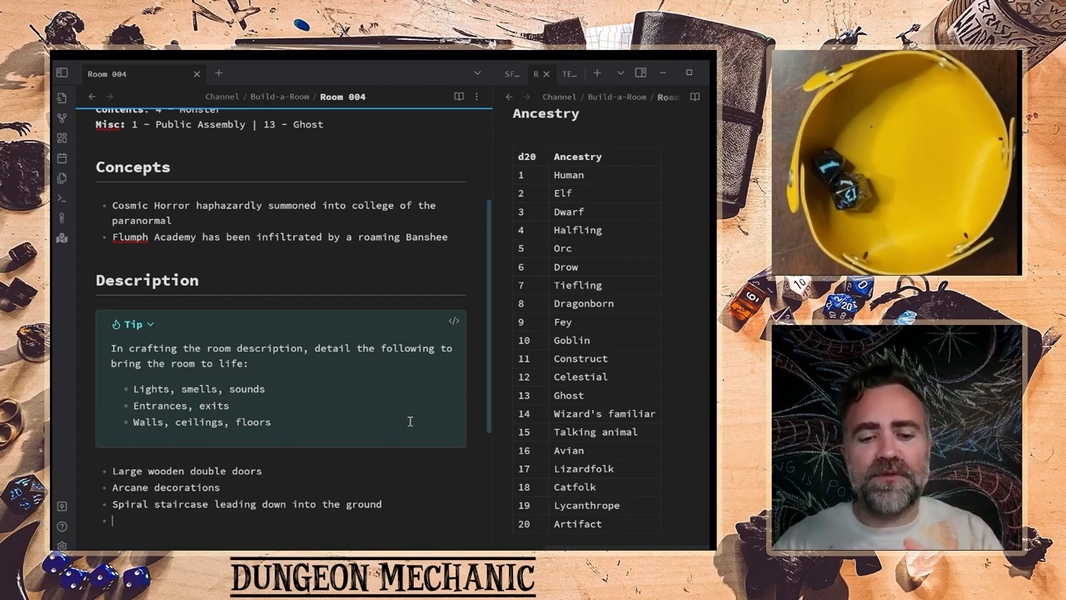
- Add bullets: candles and lanterns provide ample lighting, overwhelming smell of Flumph flatulence
text(Candle)
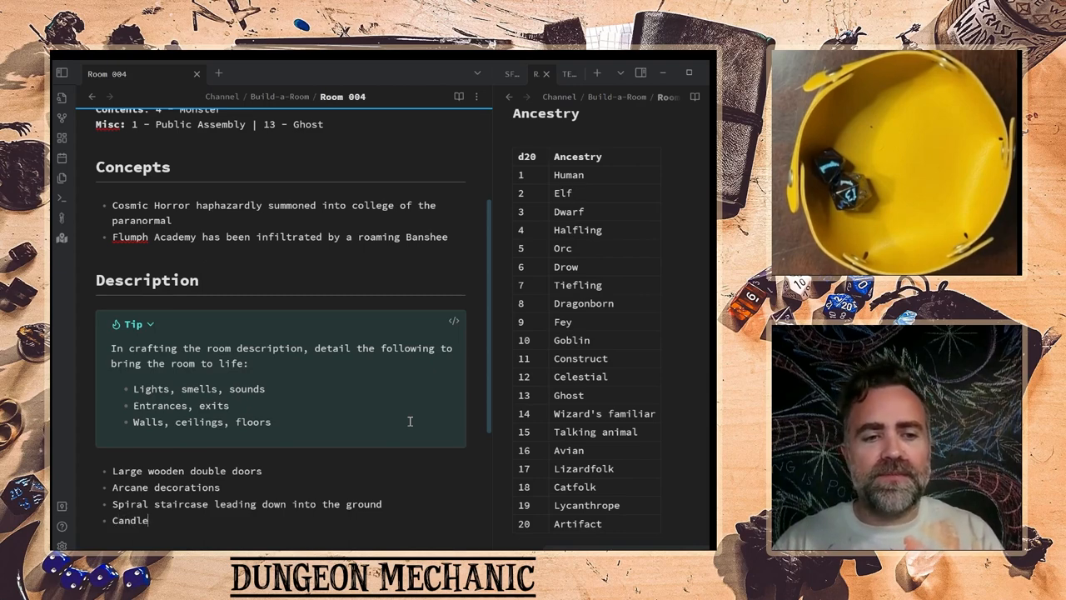
text(s and lanterns prov)
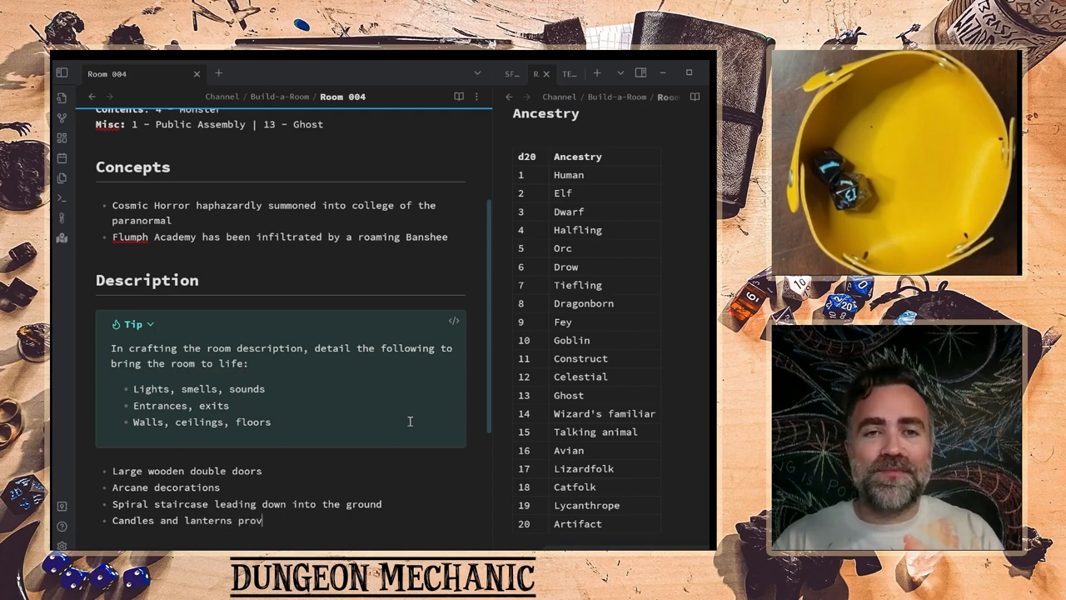
text(ide)
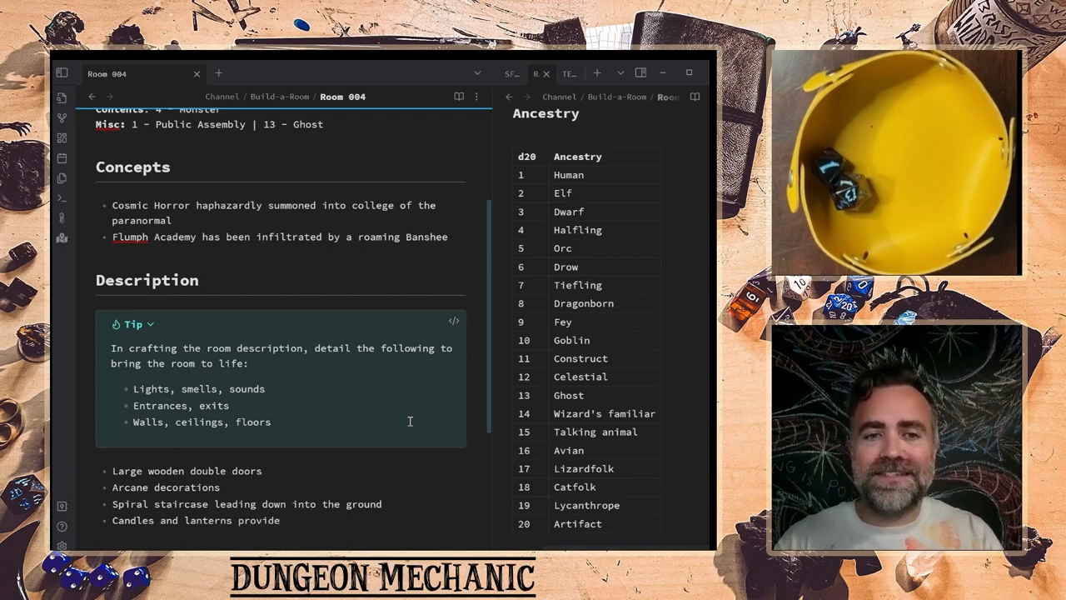
text(ample lighting)
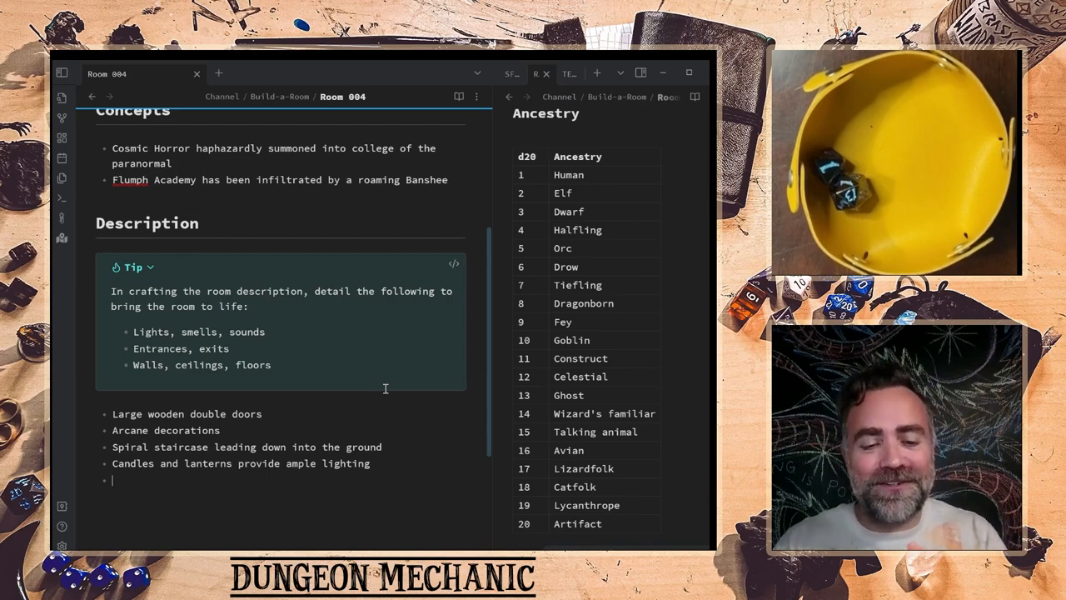
text(Overwh)
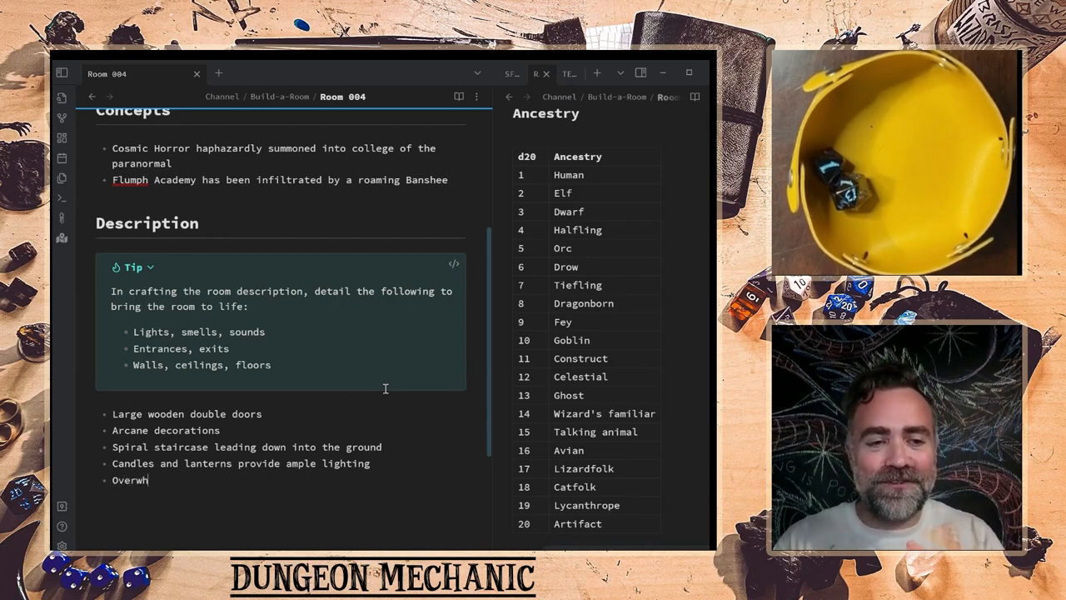
text(elming smell)
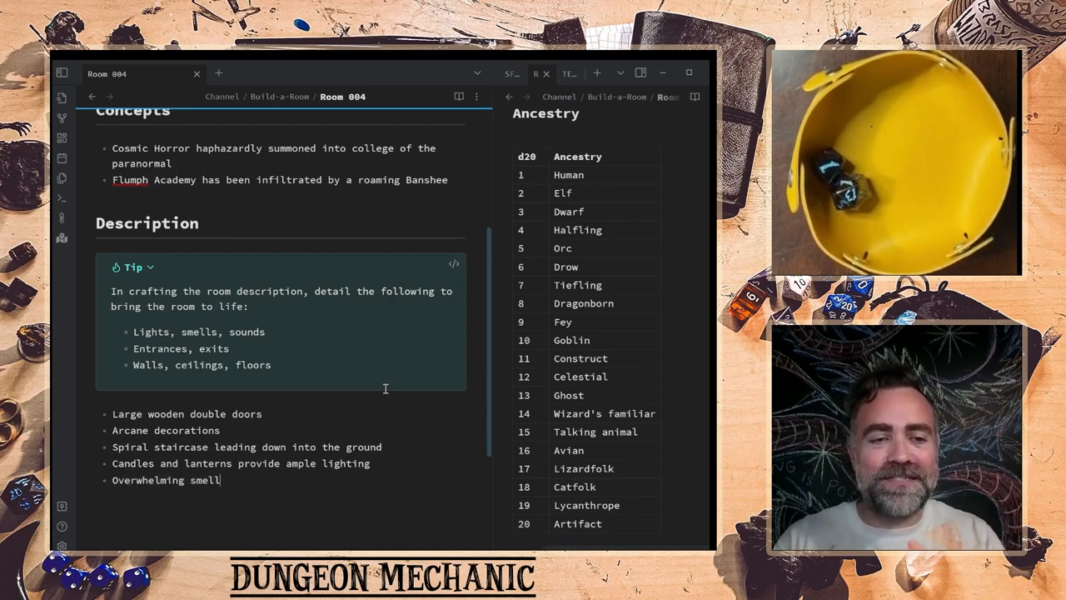
text(of Flumph flatulence fills the cha)
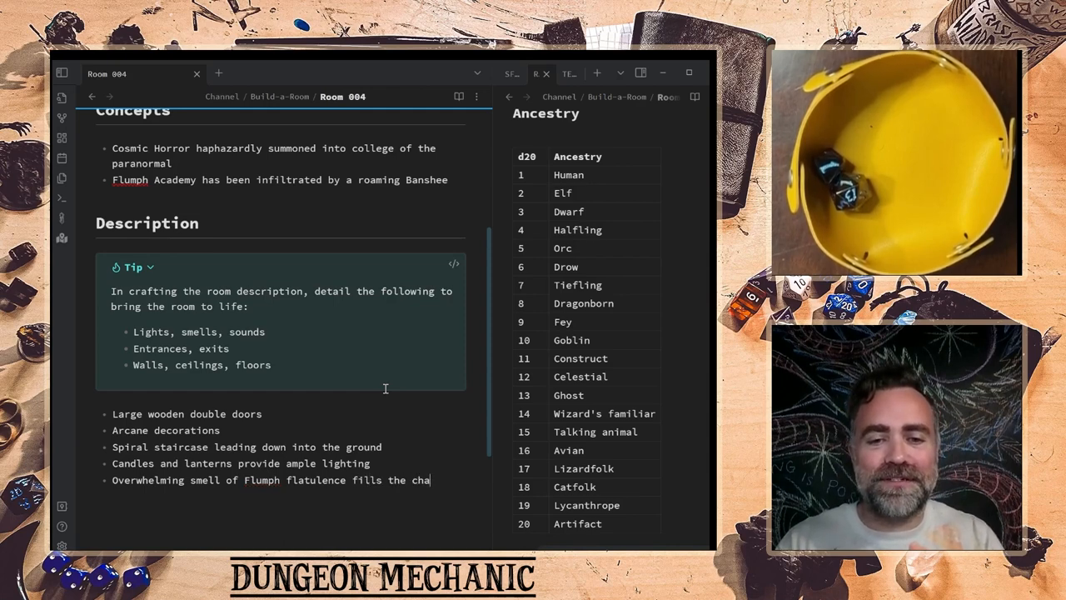
text(mber)
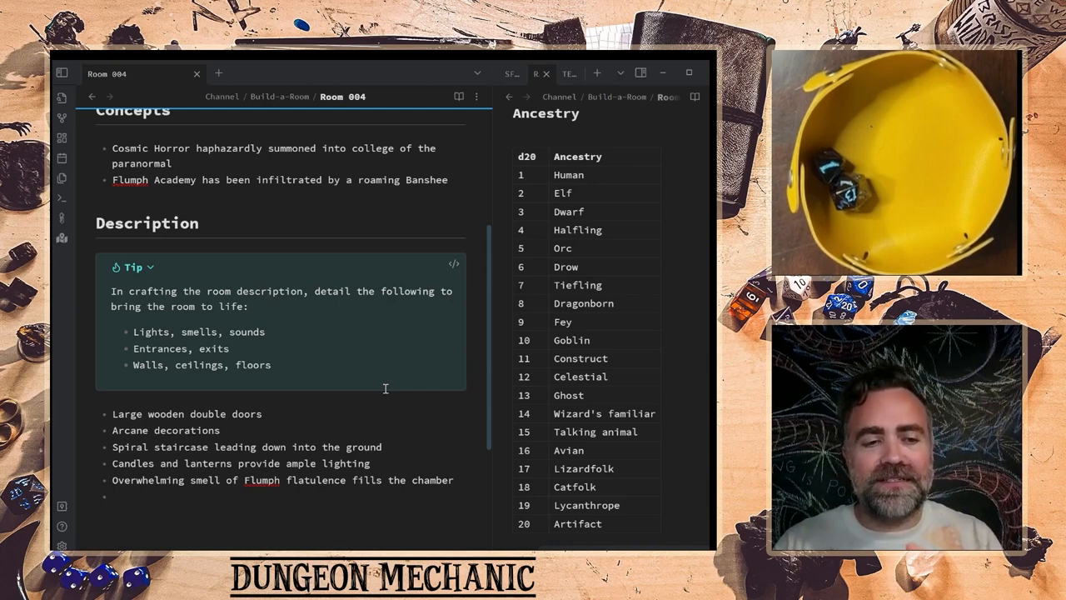
- Add a bullet: a screaming banshee is terrifying three flumphs in the entryway
text(Screaming banshee)
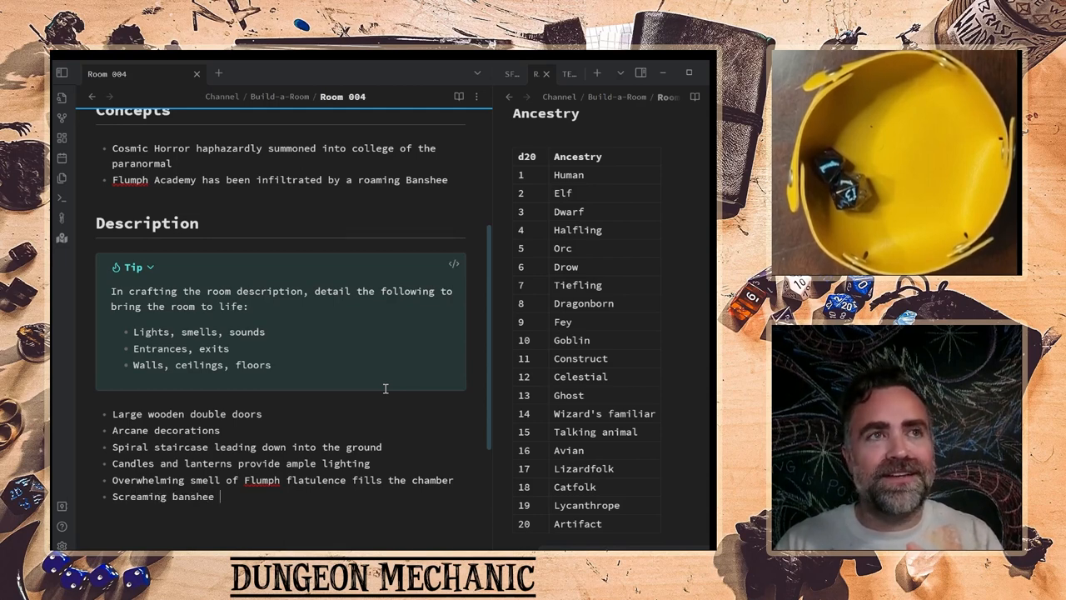
text(is terrifying the three)
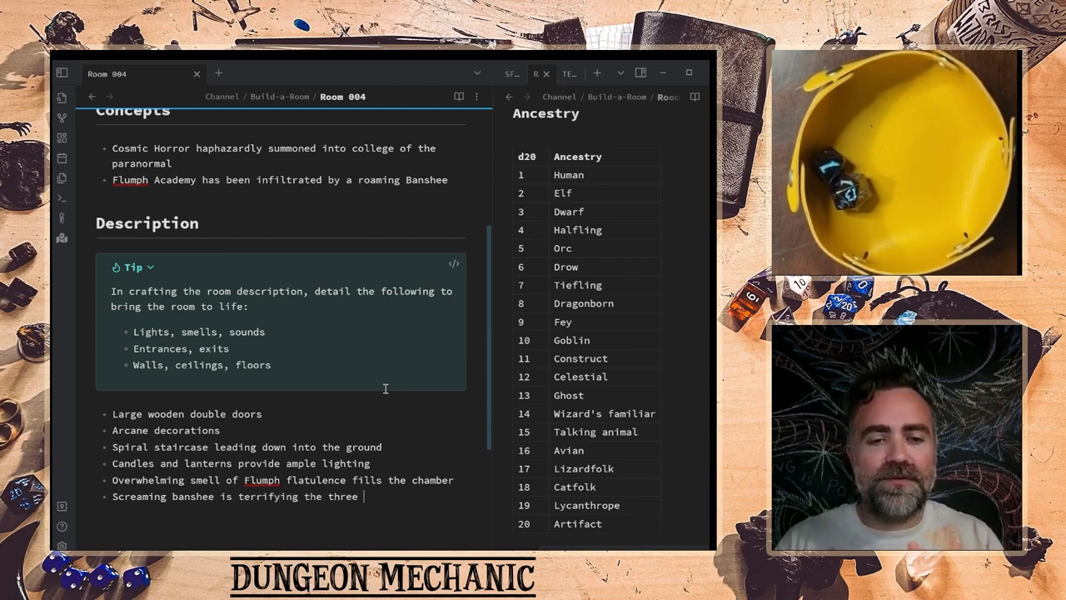
text(flumphs in)
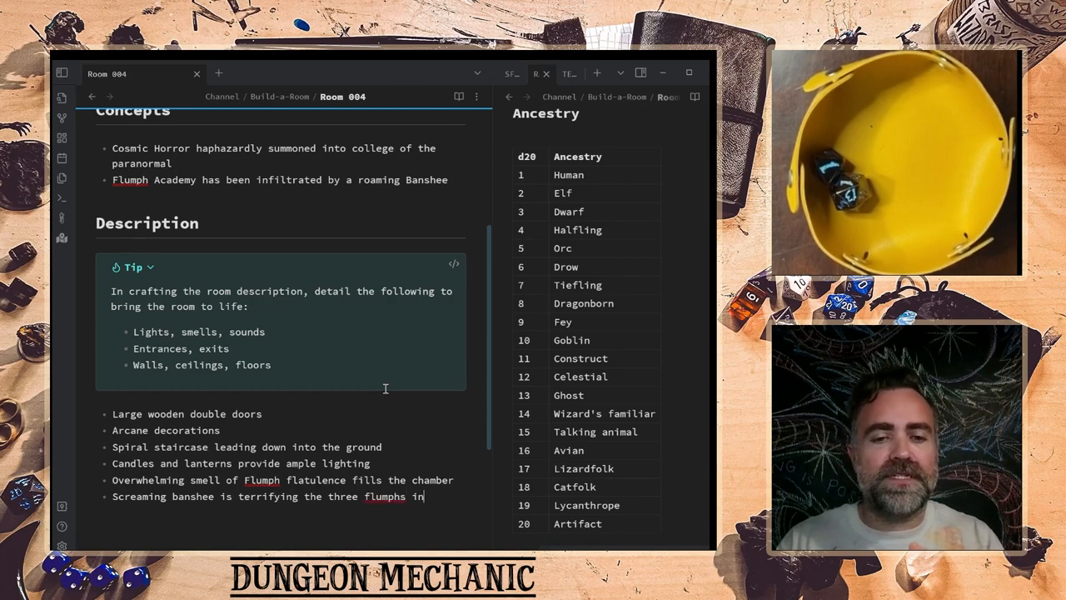
text(the)
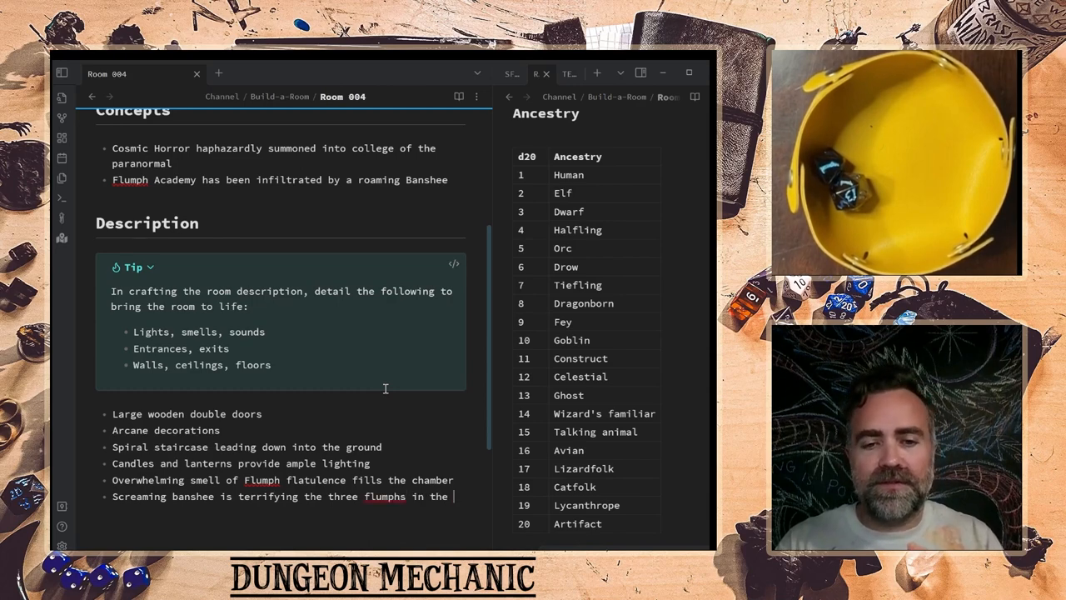
text(entryway)
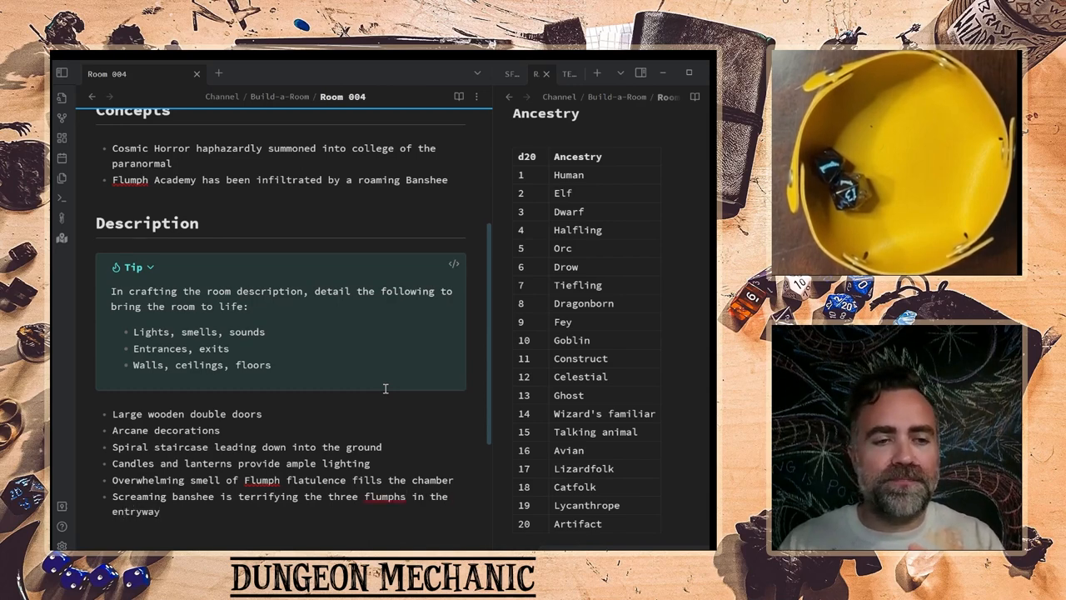
scroll(down, 3)
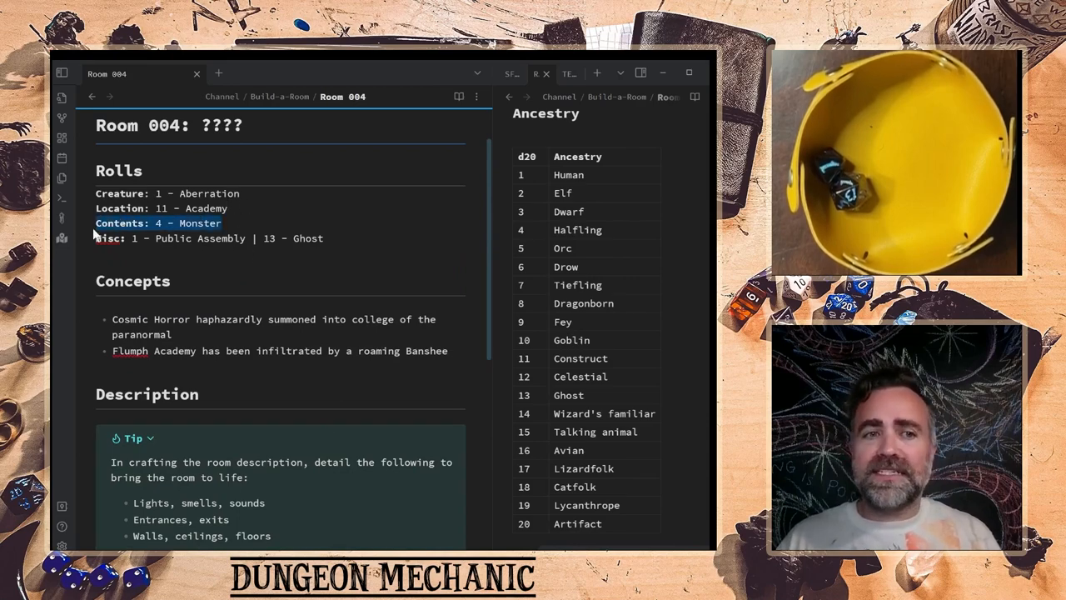
scroll(down, 3)
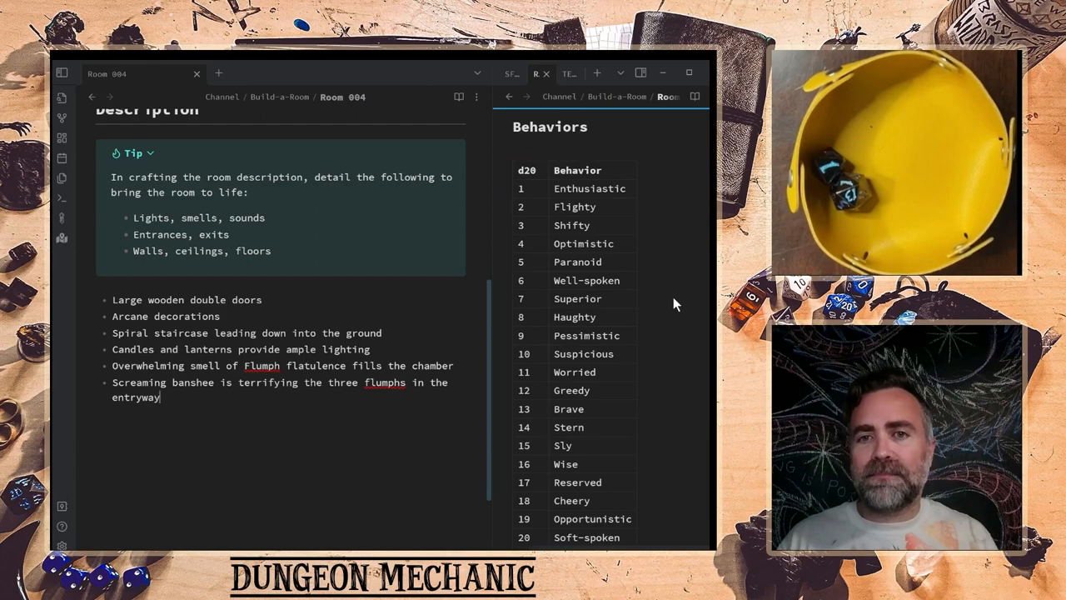
scroll(down, 3)
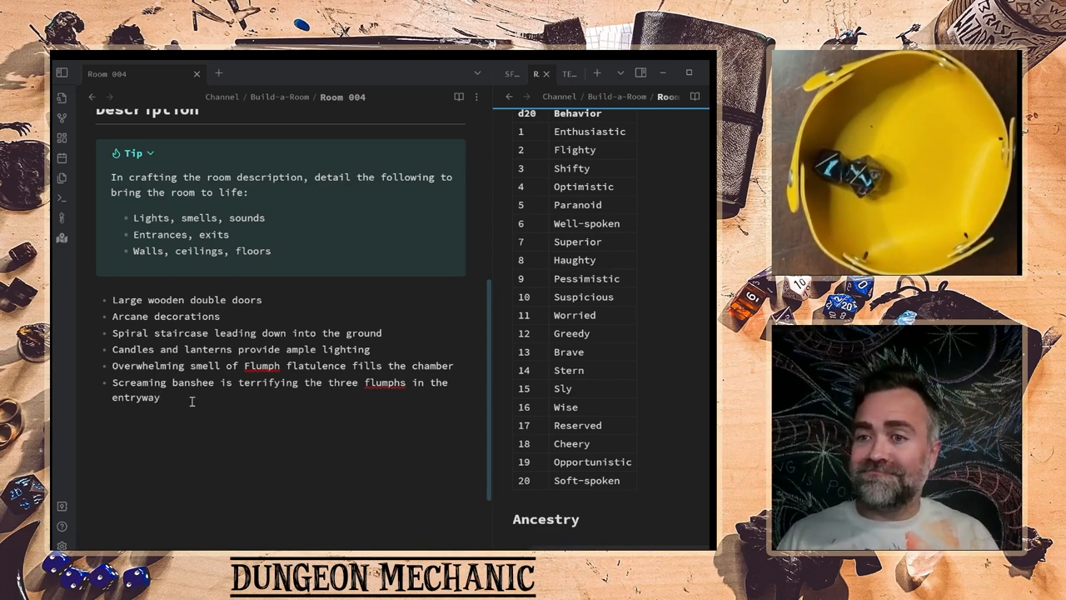
- Add a bullet: the Banshee believes the flumphs are inferior creatures to inhabit the area
key(enter)
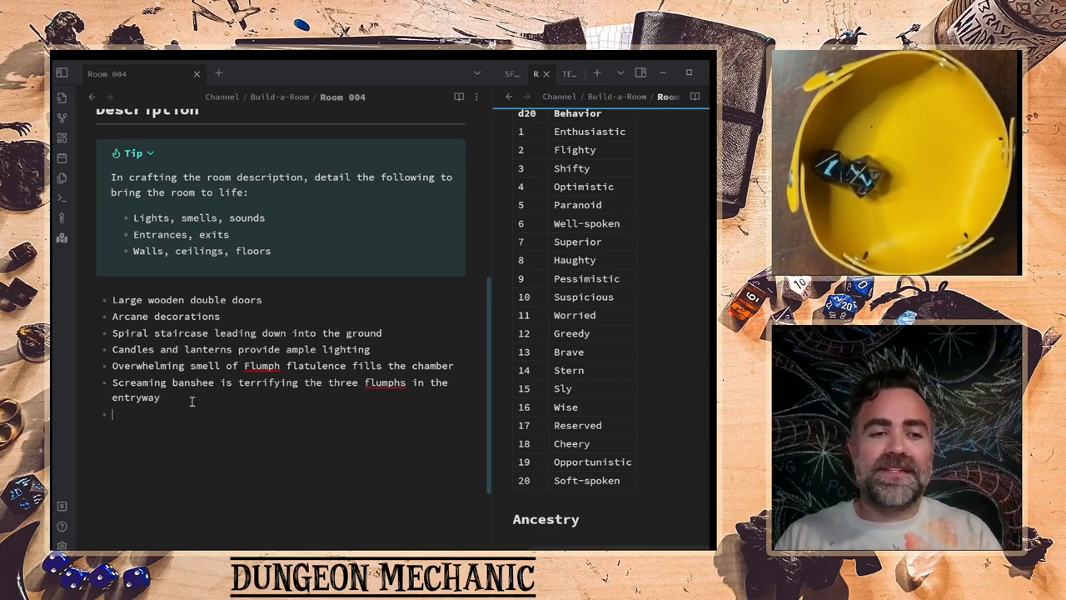
text(Banshee)
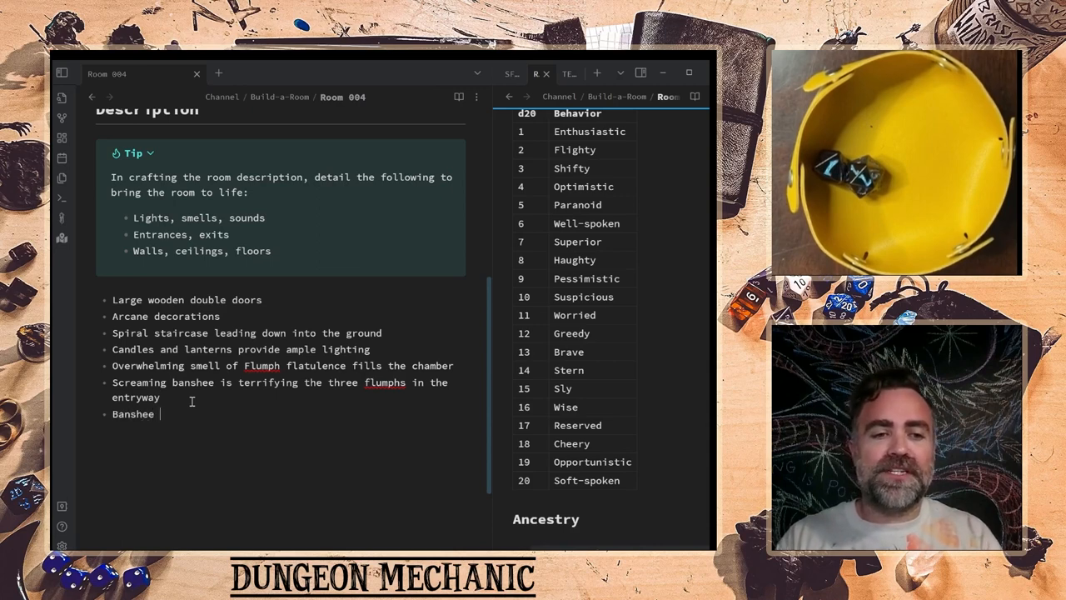
text(believes)
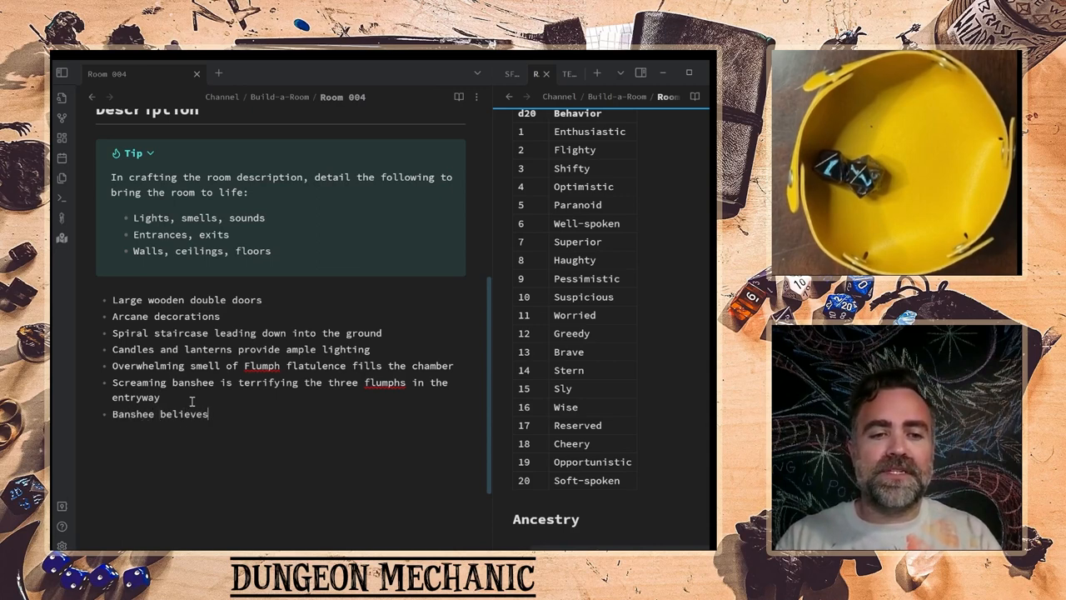
text(the flumphs are inferior creatures to)
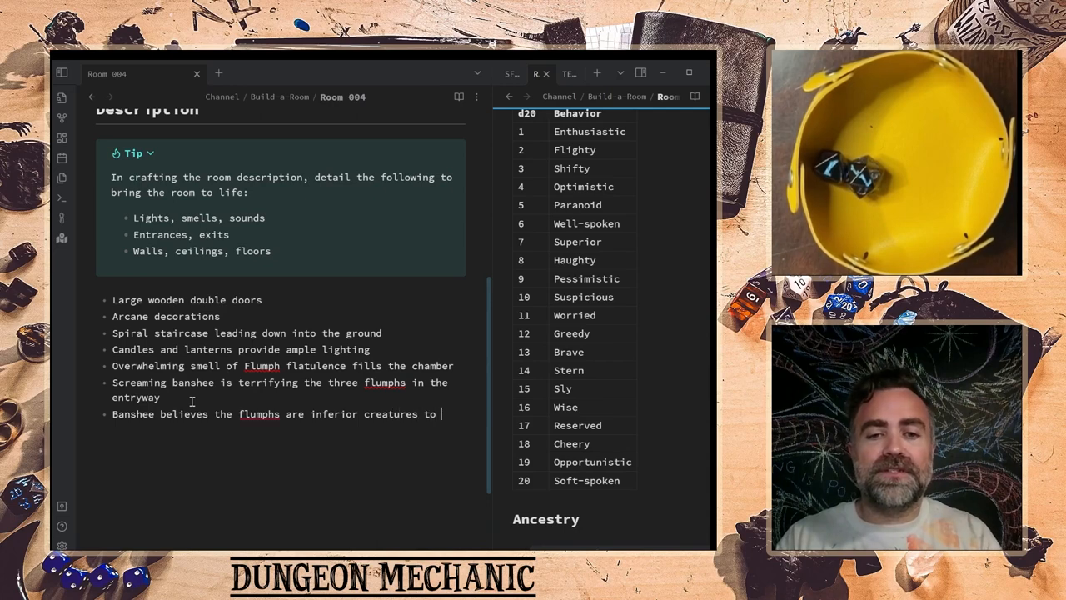
text(inhabit the)
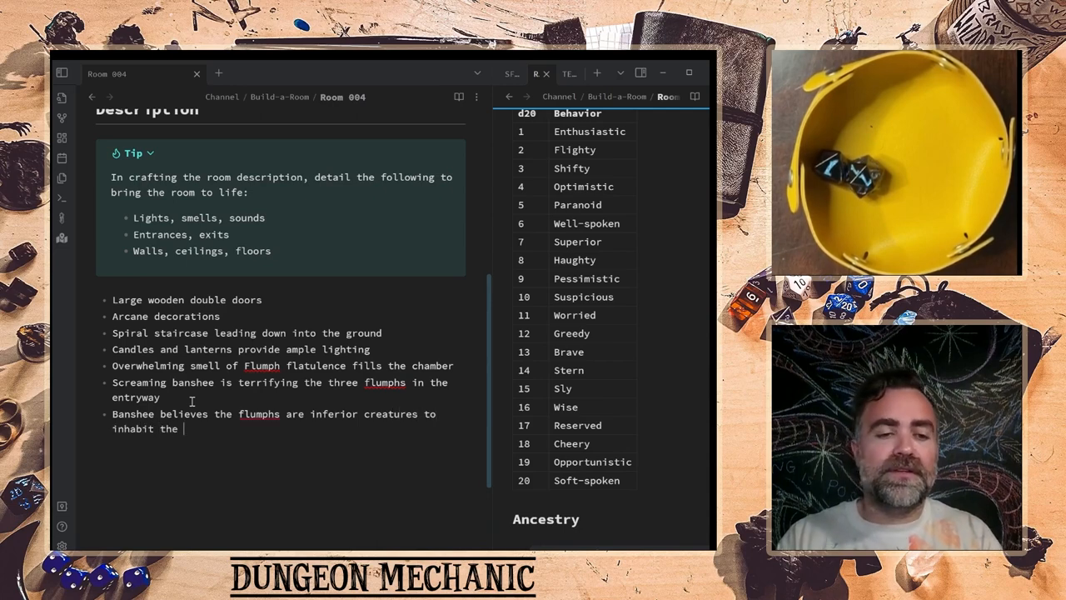
text(area)
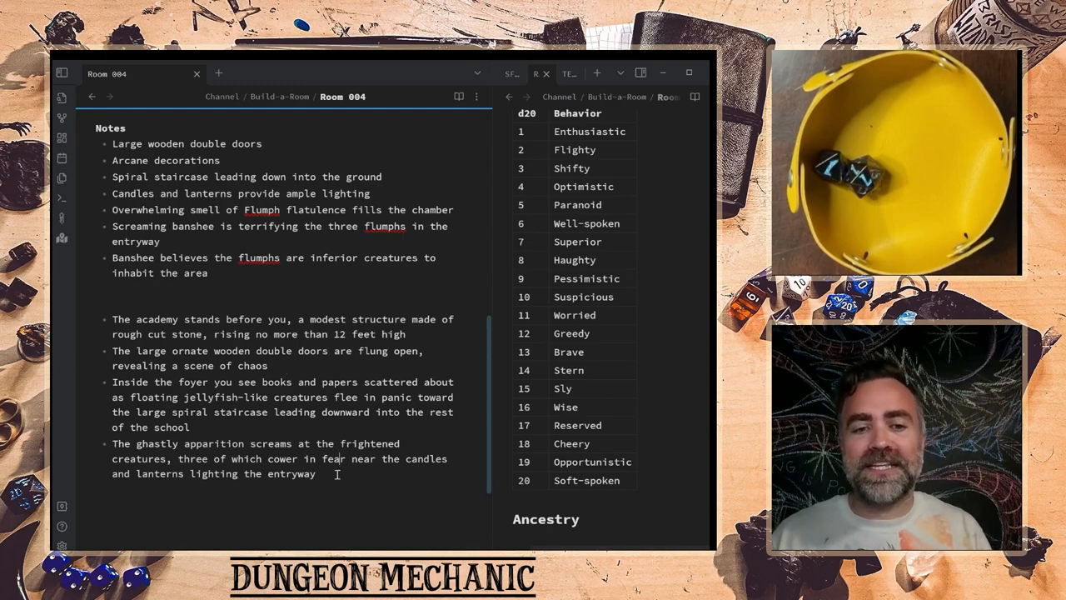
- Write the narrative line 'The strong stench of flumph flatulence fills the chamber'
text(The s)
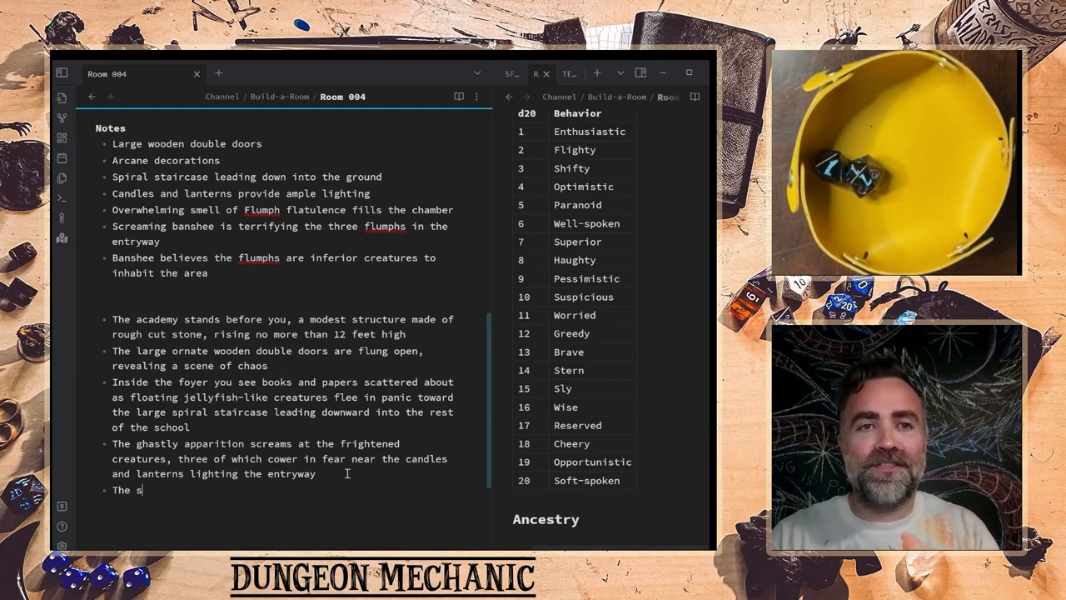
text(trong)
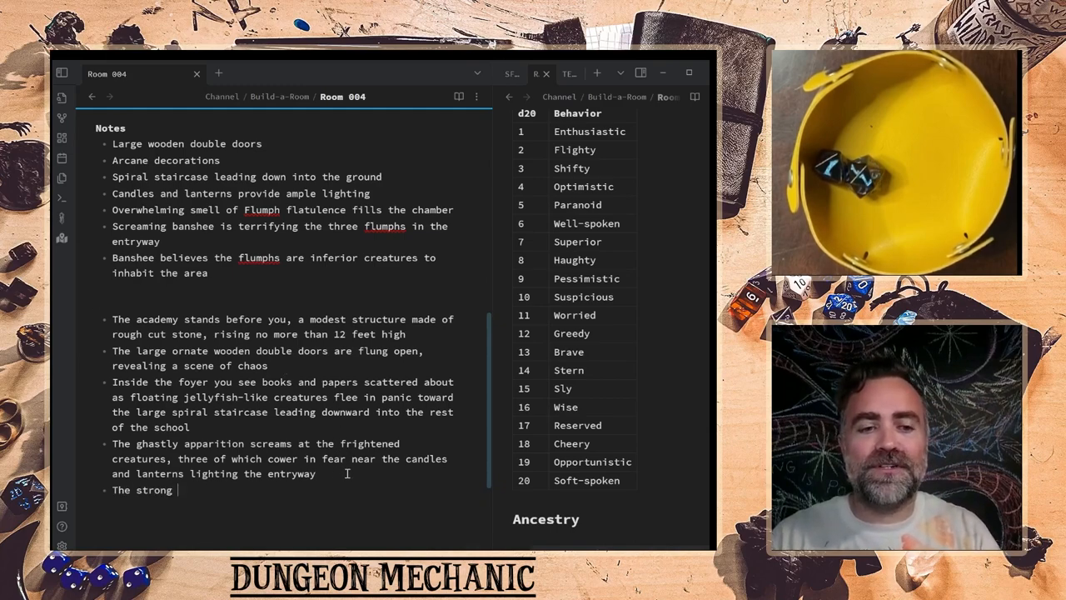
text(stench of flumph flatu)
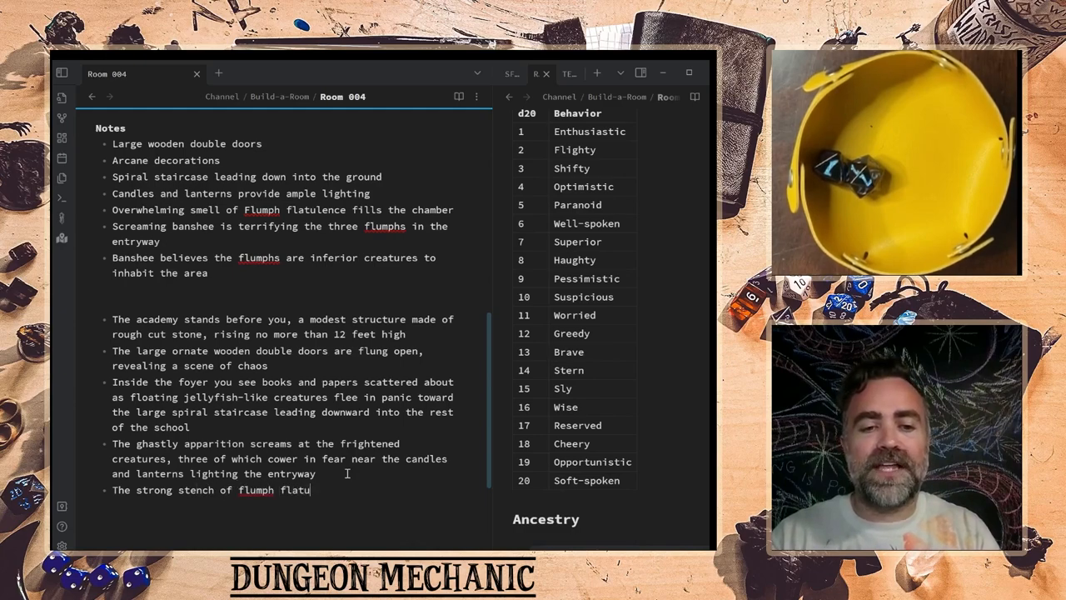
text(lence fills)
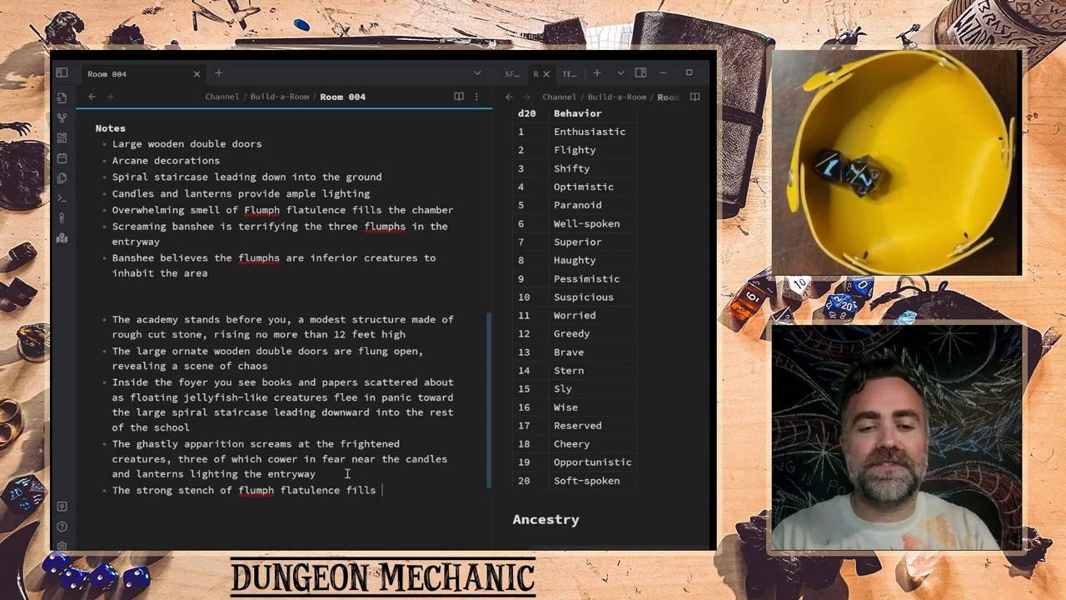
text(the chamber)
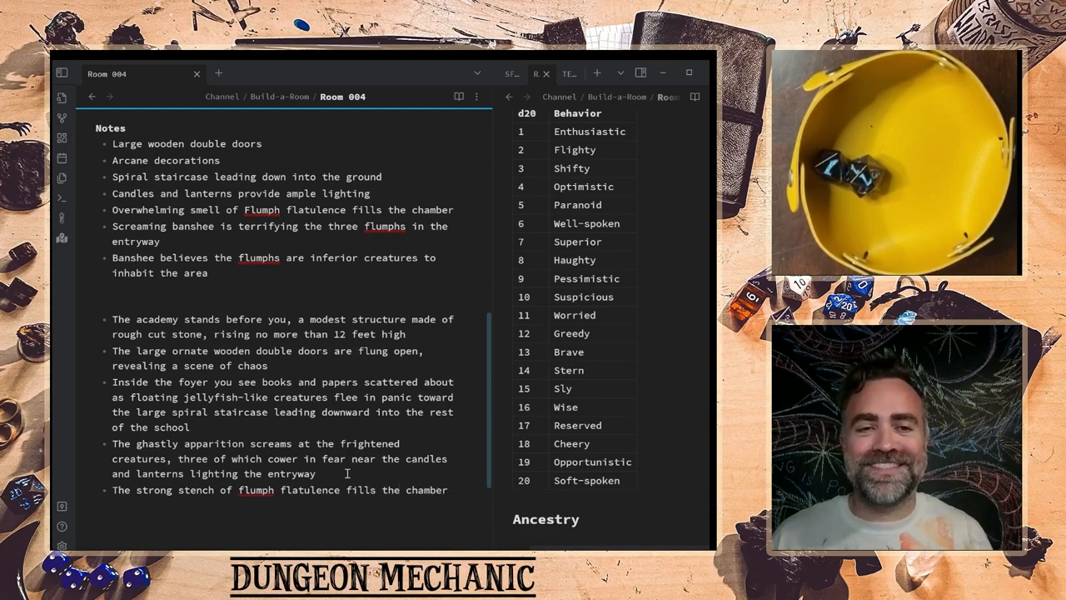
mouse_move(333, 396)
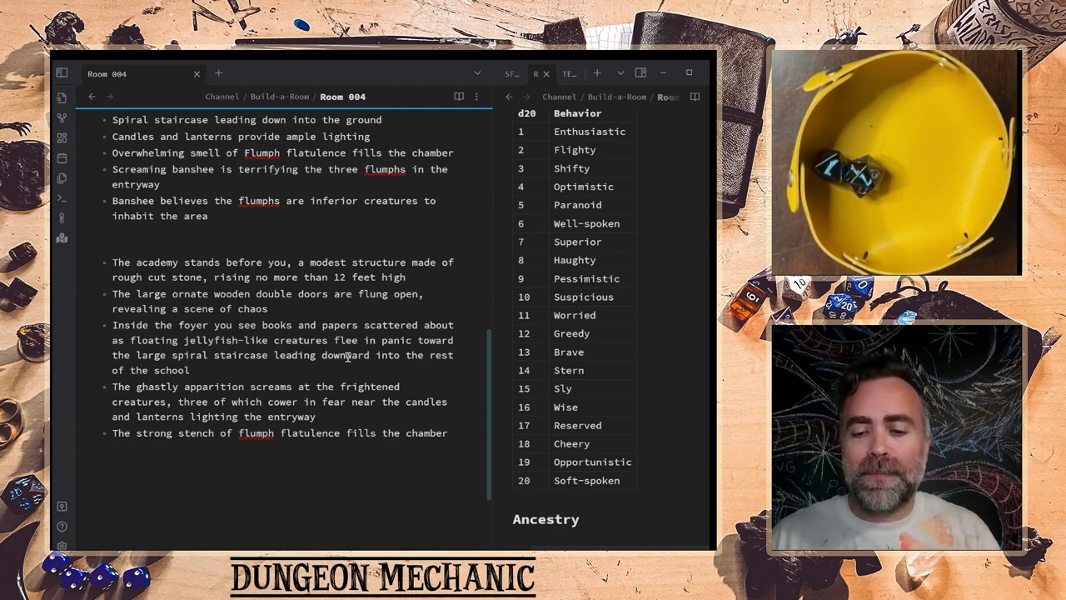
- Start a [!danger] callout 'Calming down the flumphs' with a DC 12 Charisma check to calm them down
text([!danger])
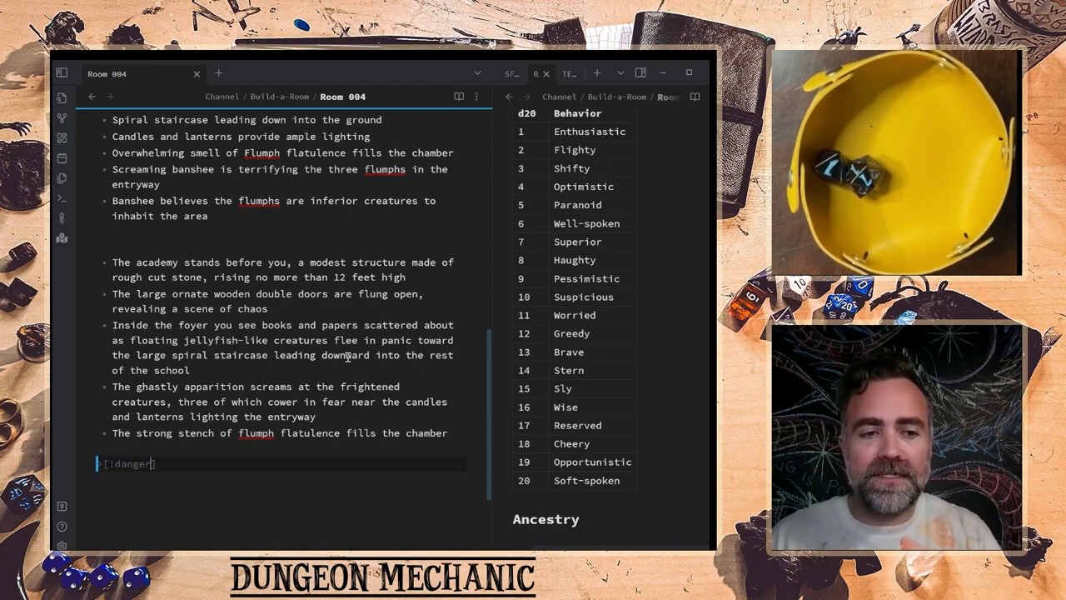
text(Calming down the flu)
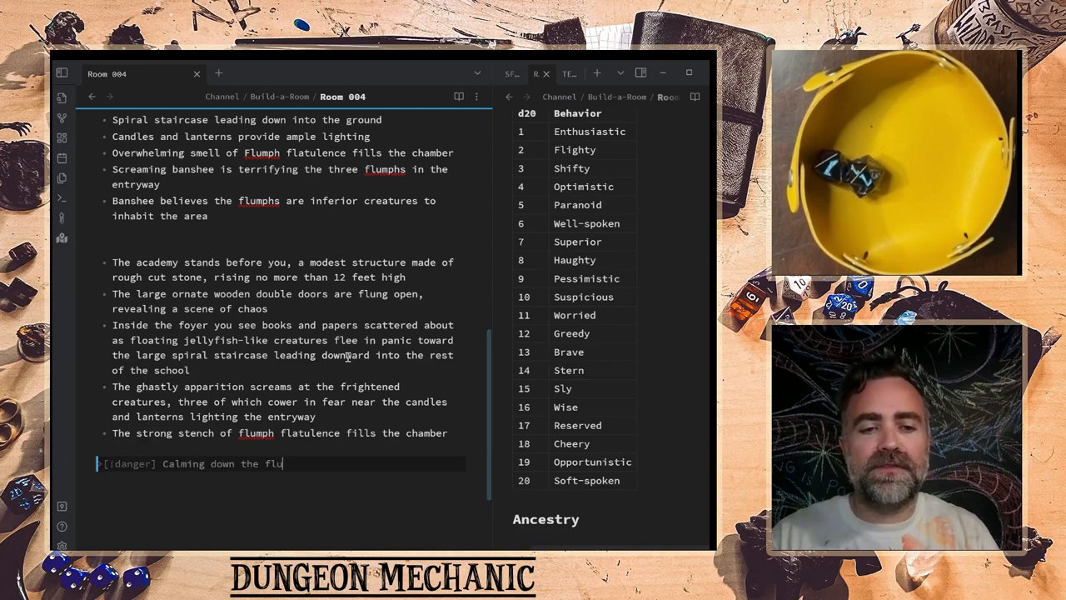
text(mphs)
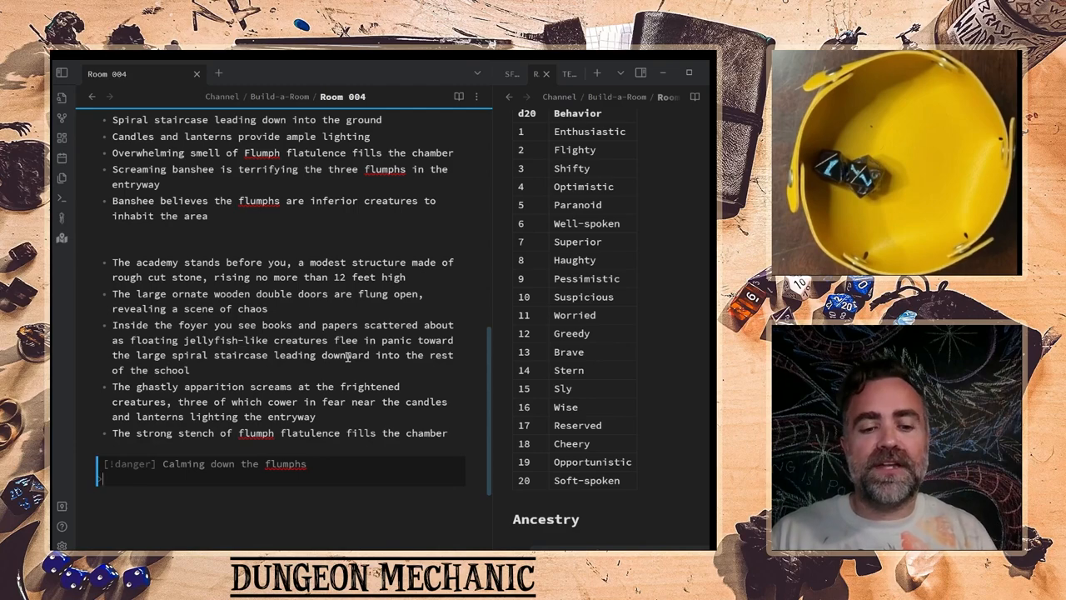
text(DC 1)
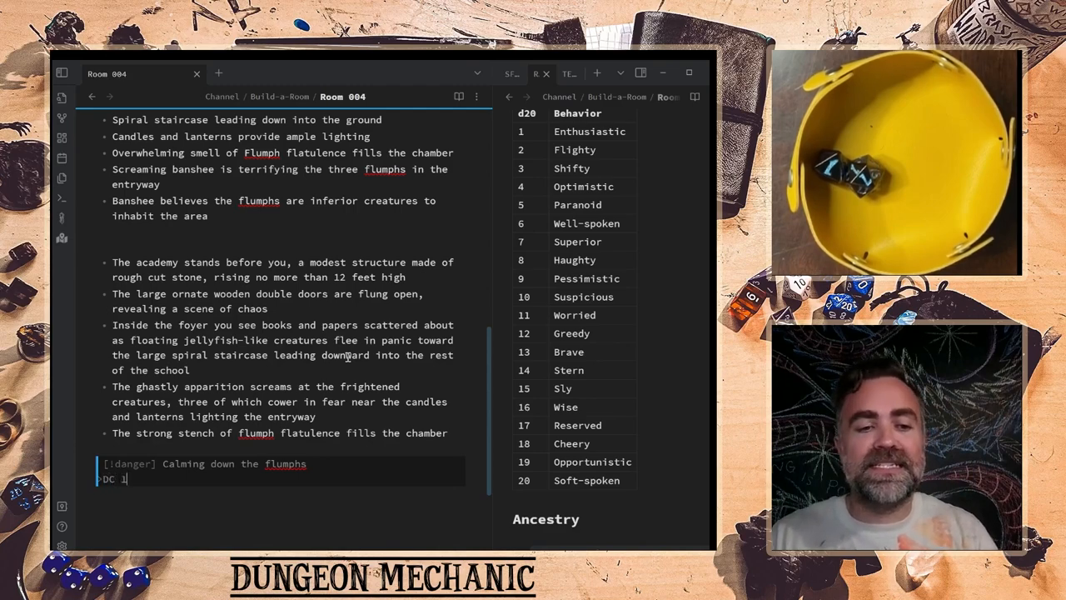
text(2 Charisma check)
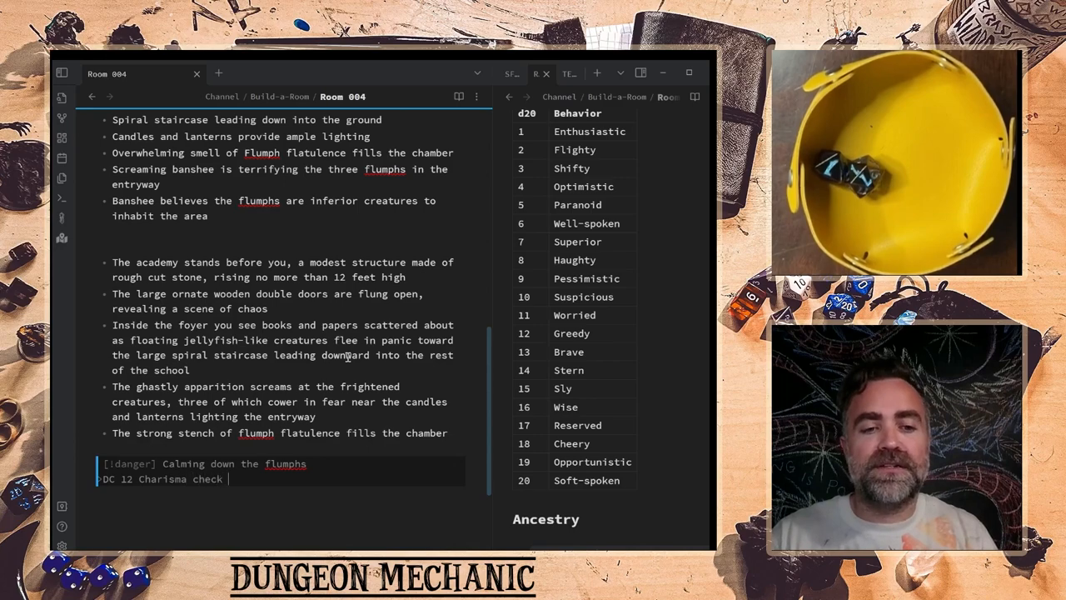
text(to calm them down)
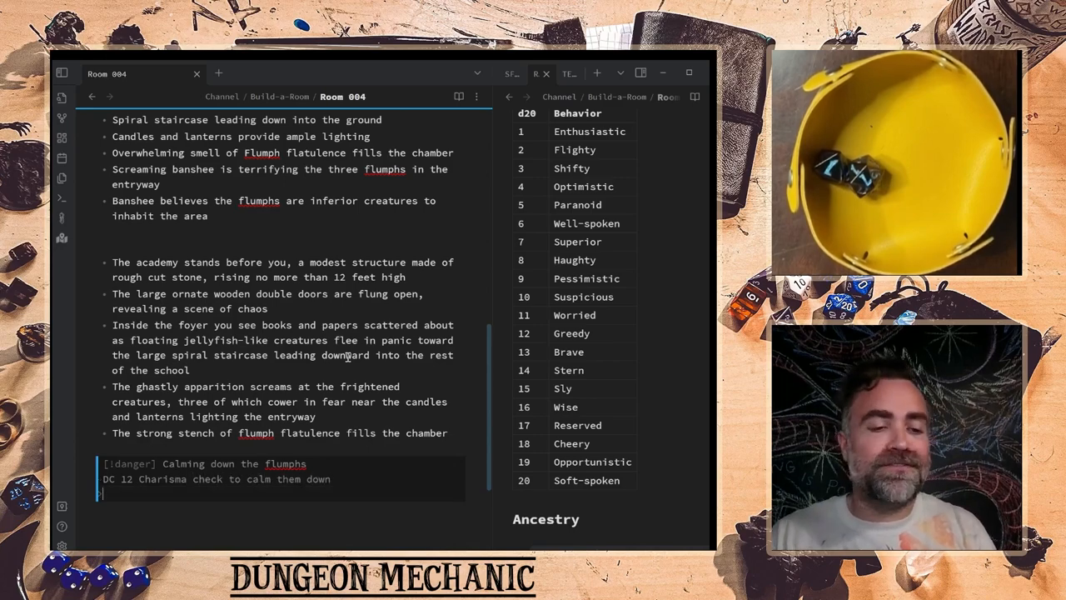
- List outcomes: on success one goes to the spiral staircase, on failure flatulence deals 1d4 poison damage
text(On success)
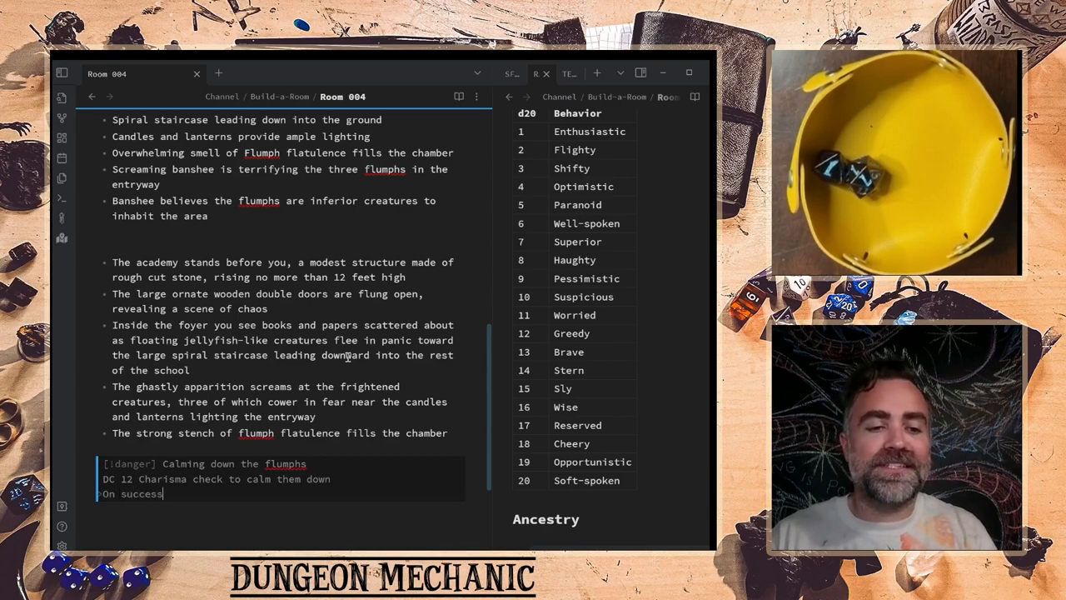
text(, one will flee down into the)
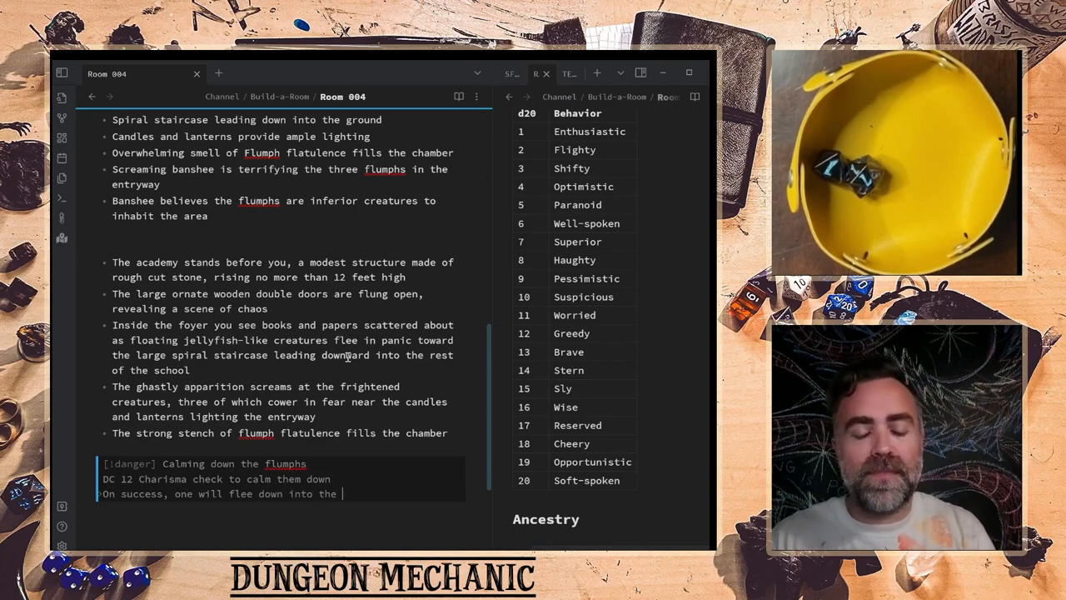
text(spiral staircase)
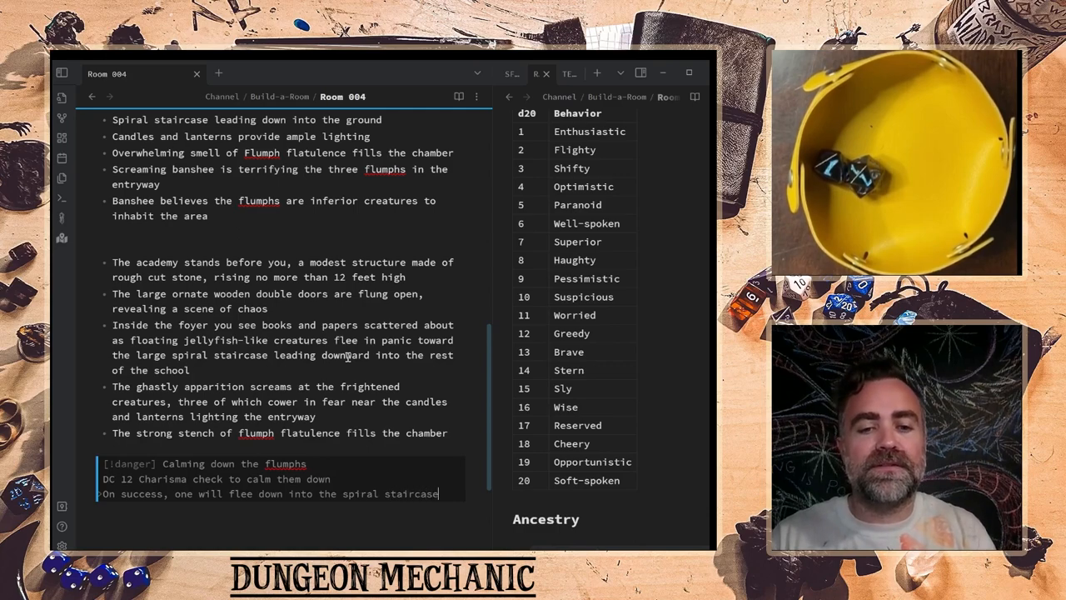
text(On failure)
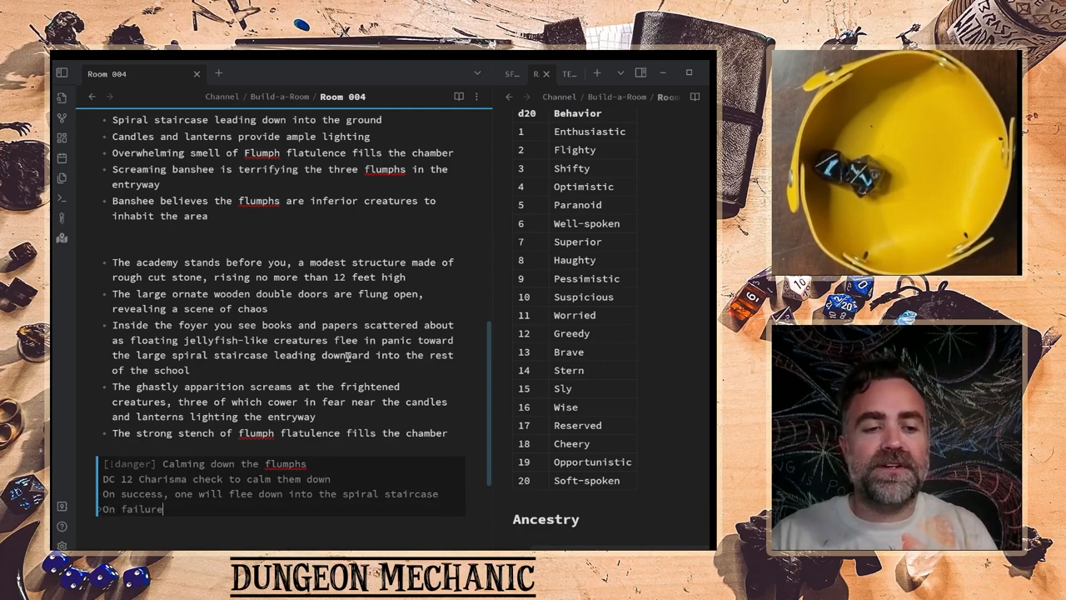
text(,)
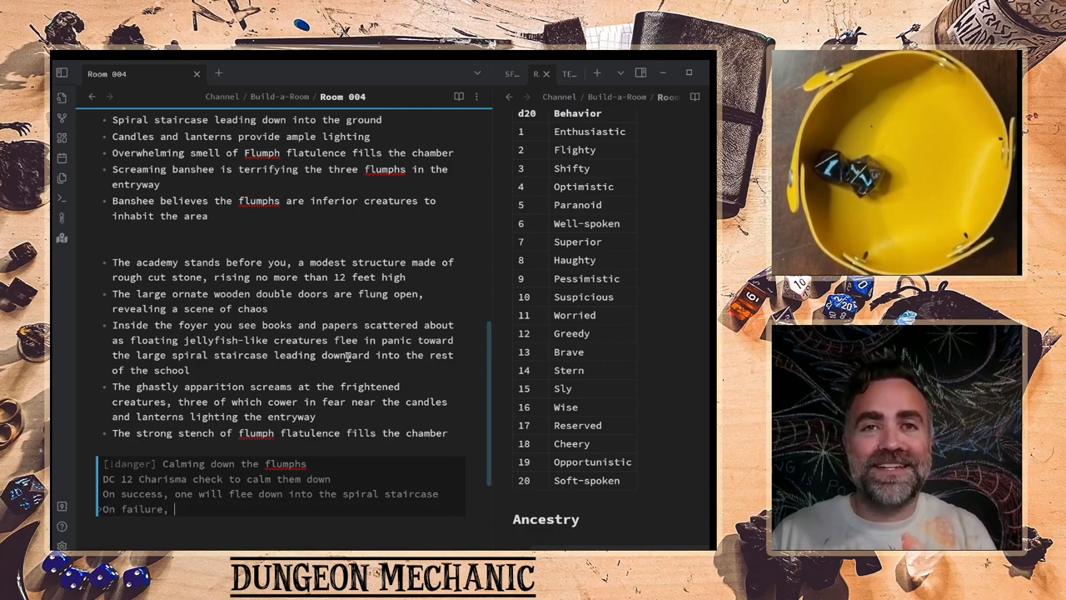
text(flumph farts o)
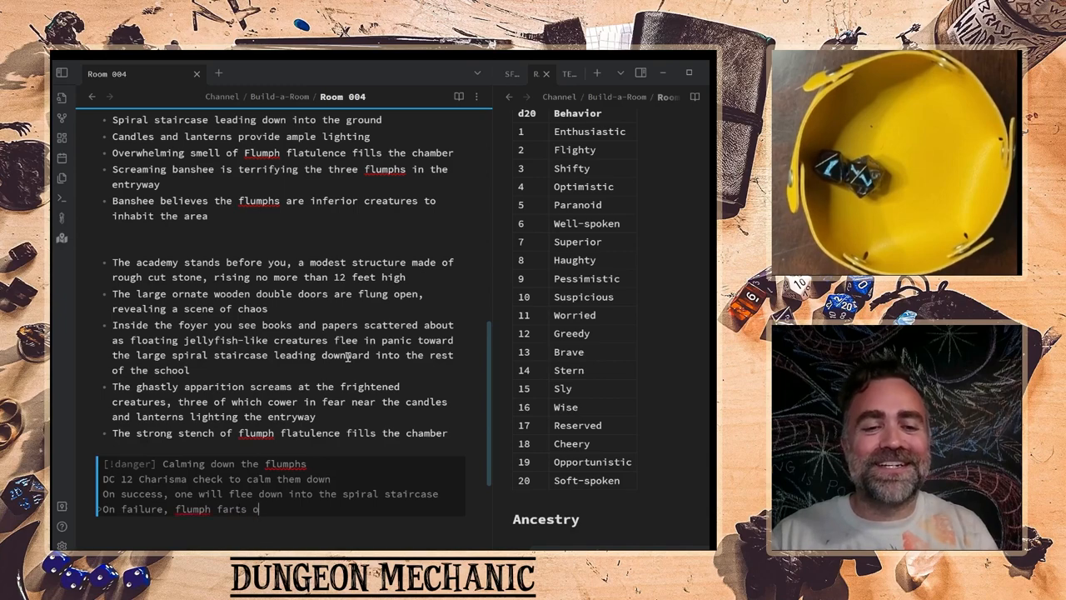
text(n the)
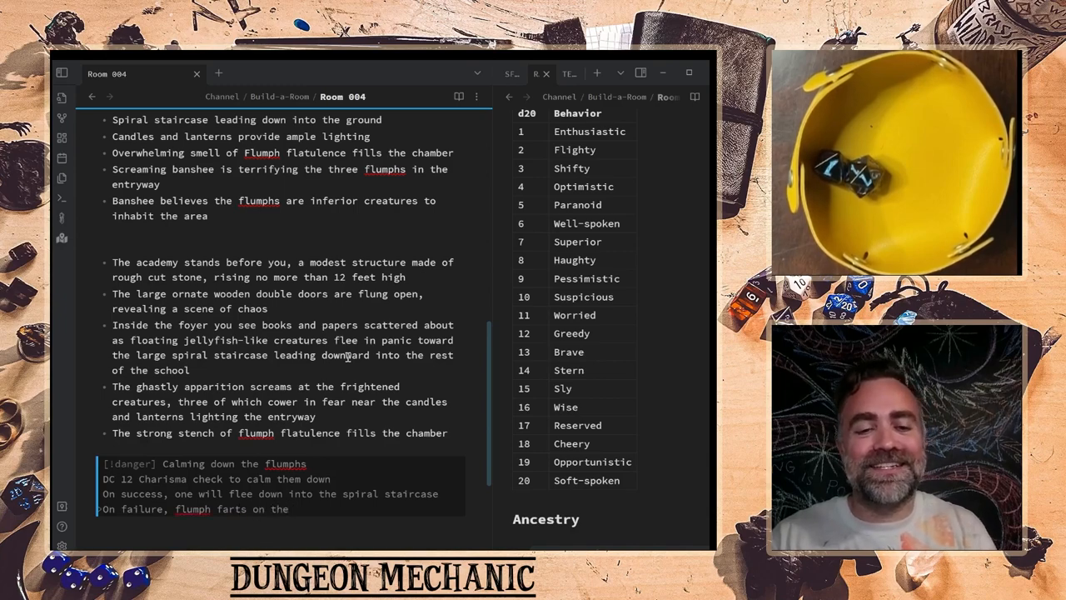
text(character causing)
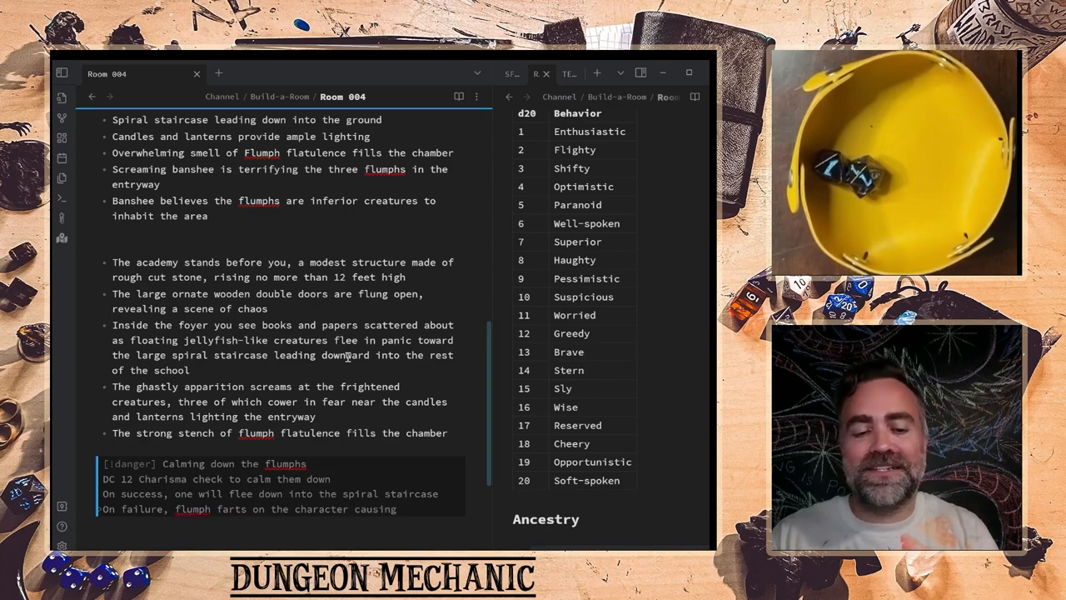
text(1d4 p)
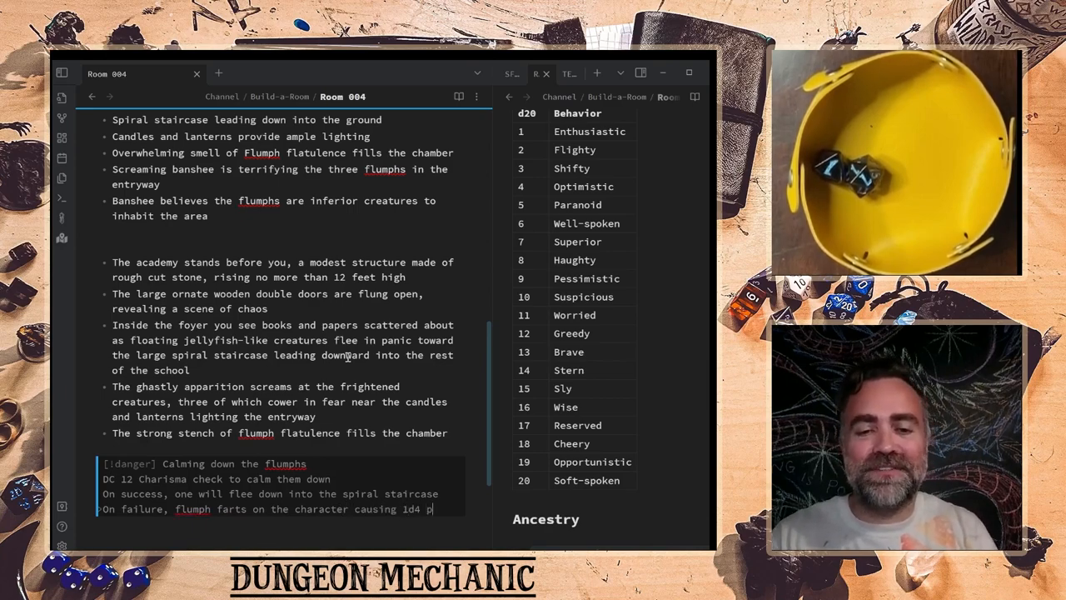
text(oison damage)
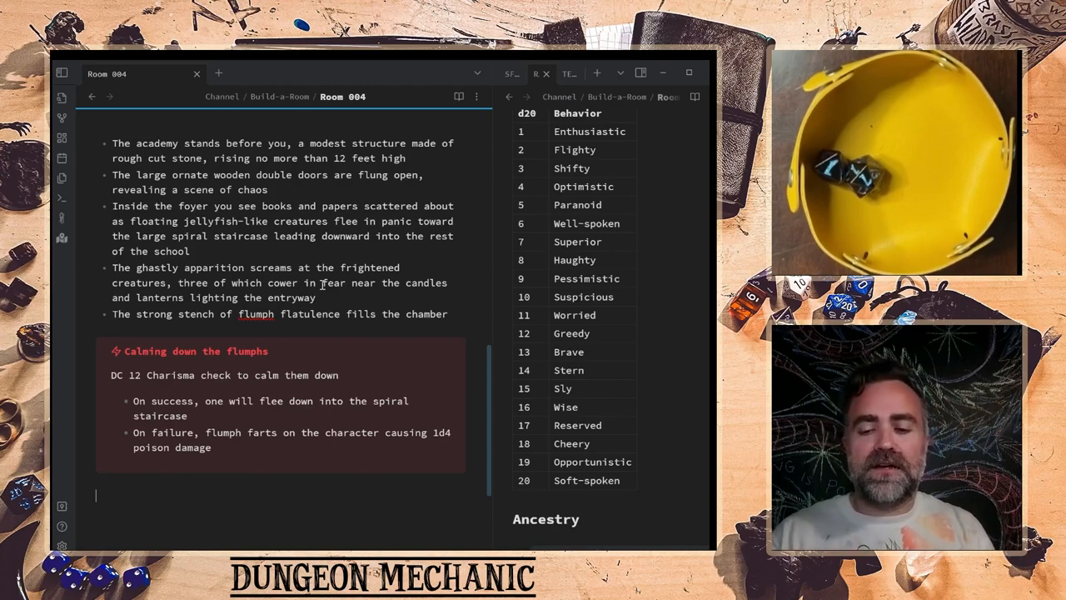
- Start a second [!danger] callout titled 'Dealing with the Banshee'
text([!danger])
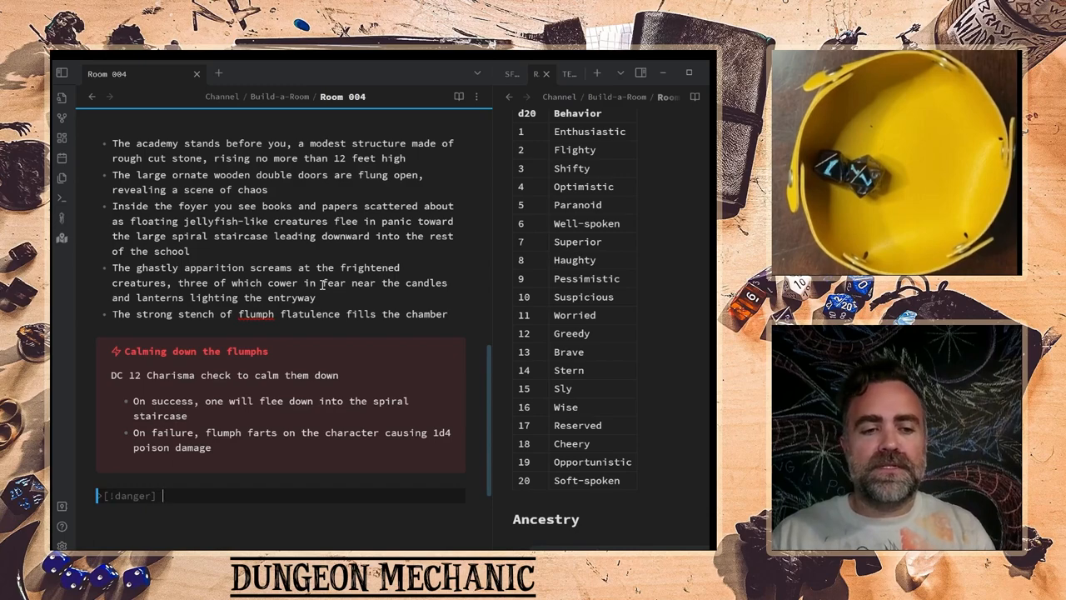
text(Deal)
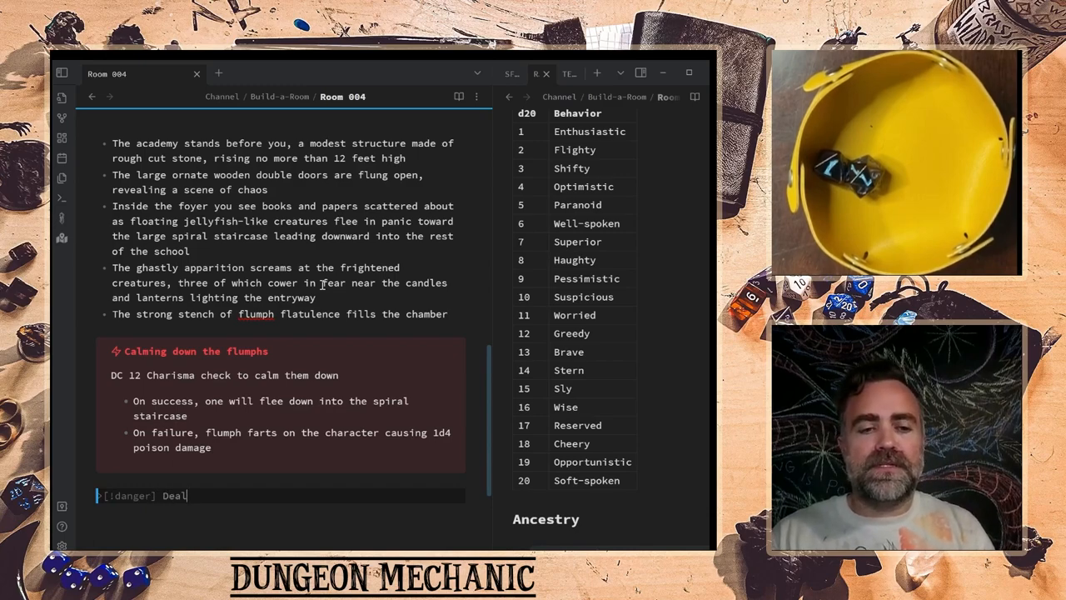
text(ing with)
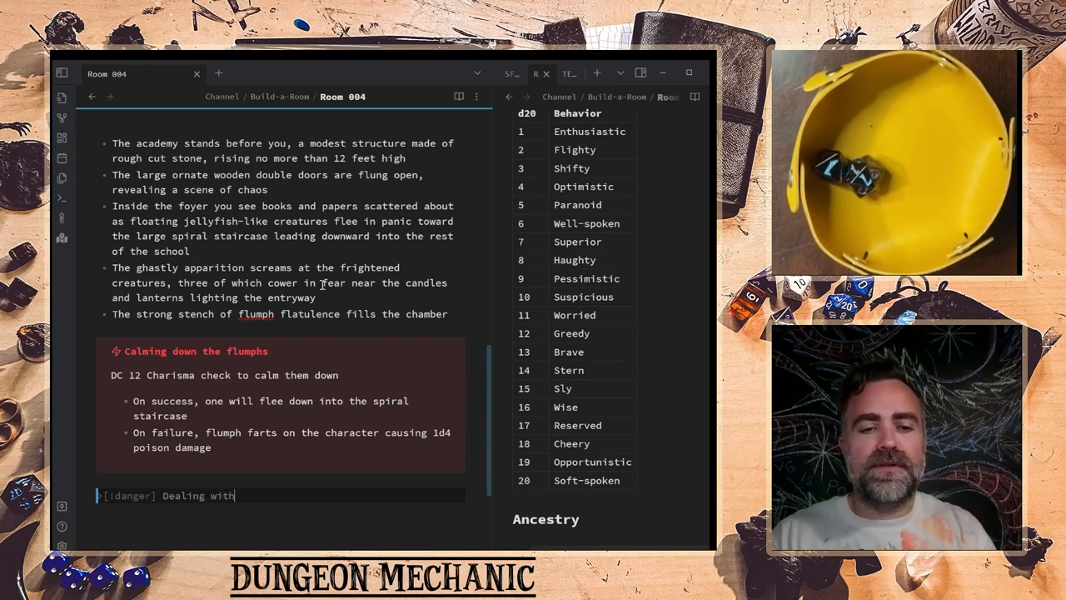
text(the Banshee)
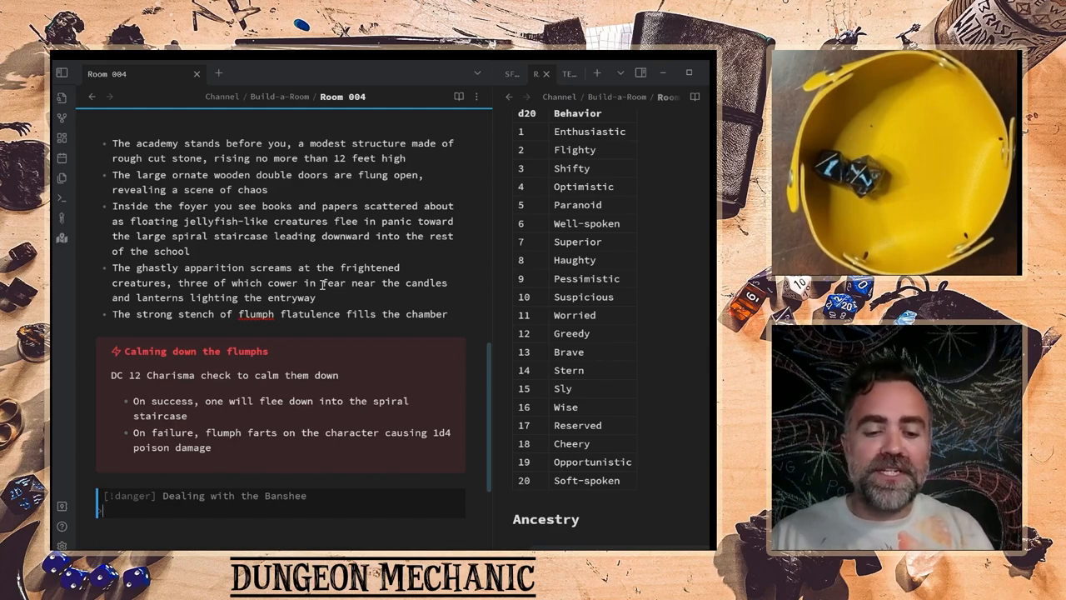
- Add a DC 12 Charisma check to get the banshee off the flumphs and begin the success outcome
text(DC 12 Charisma check to)
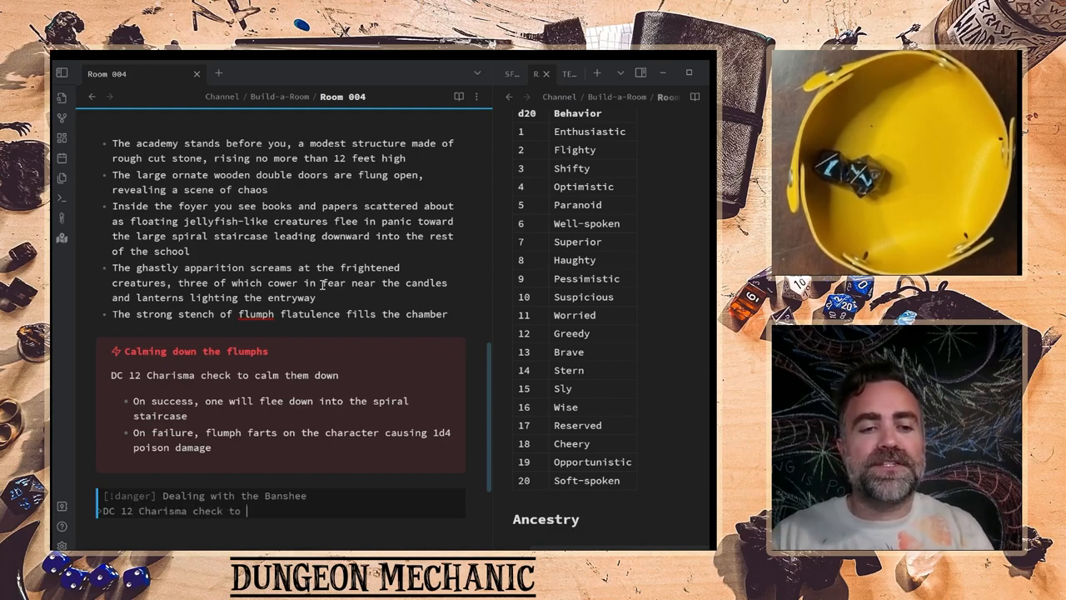
text(get the banshee's attention away from the)
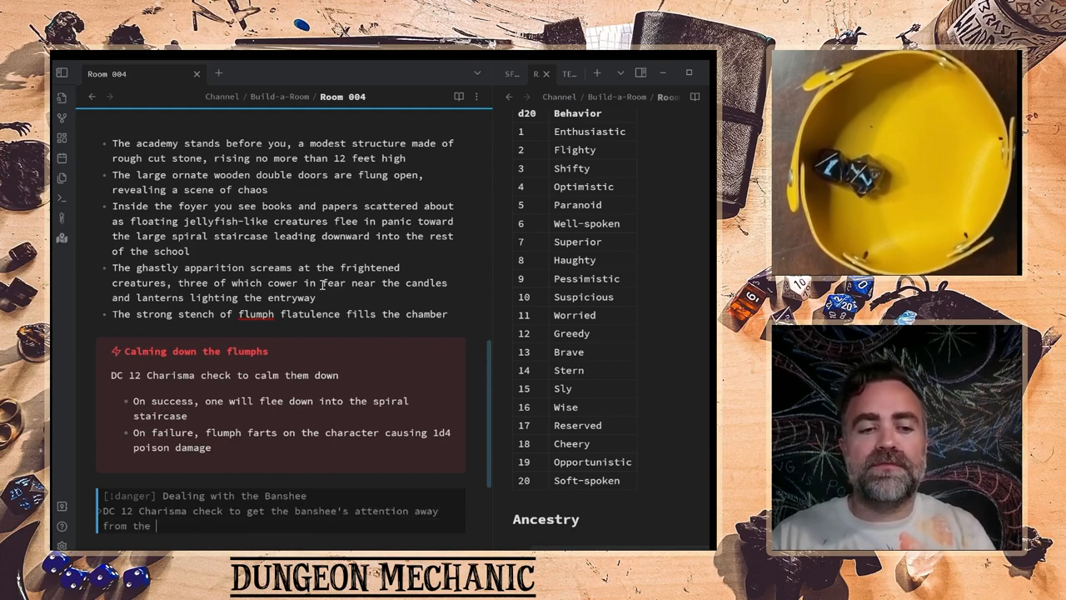
text(flumphs)
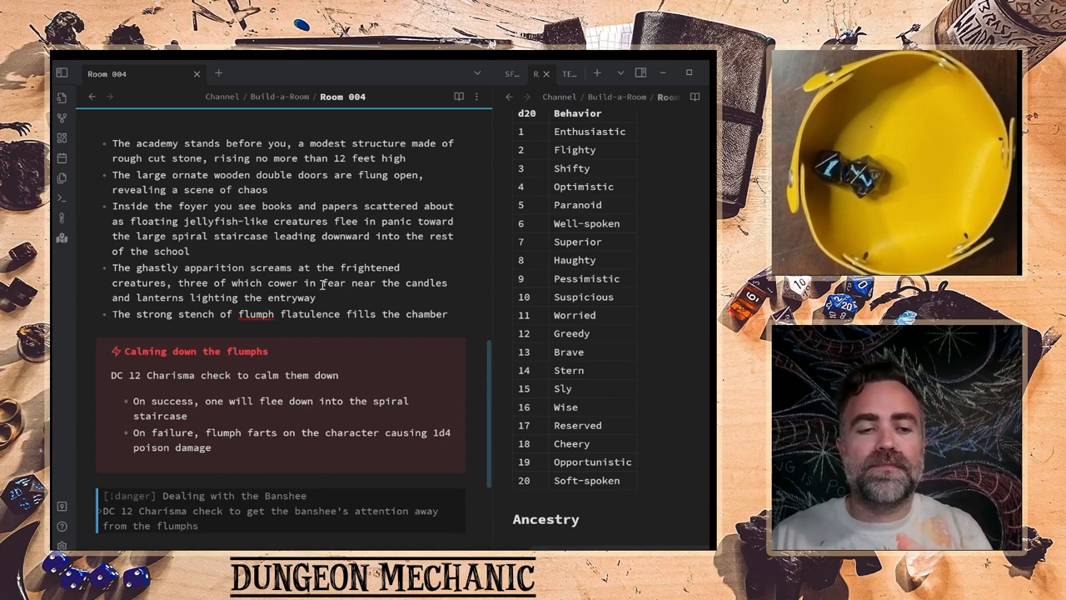
text(On succe)
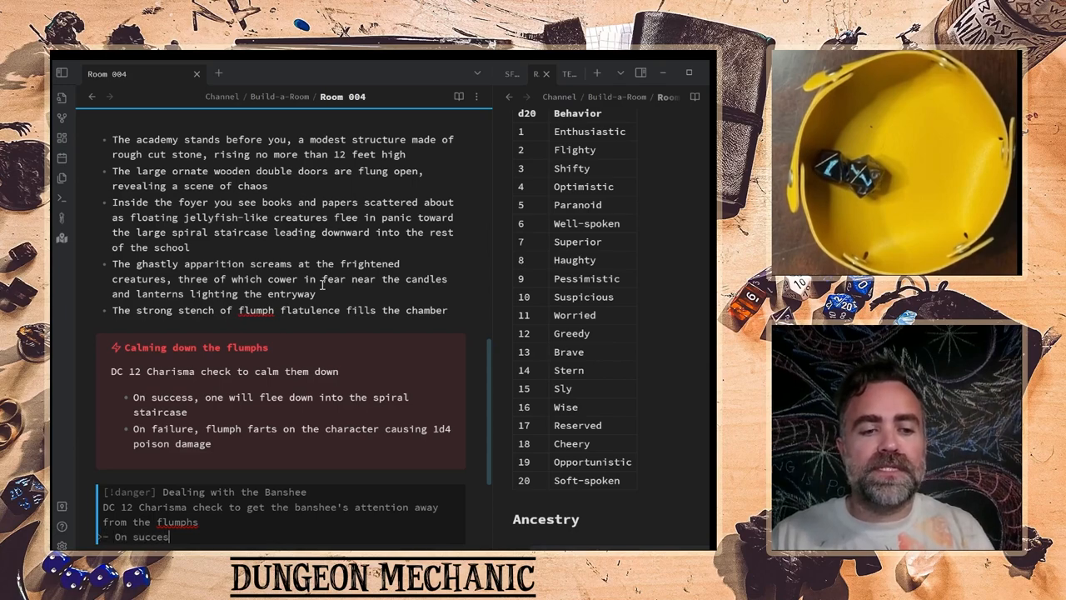
text(s, the Banshee will target the party on their tu)
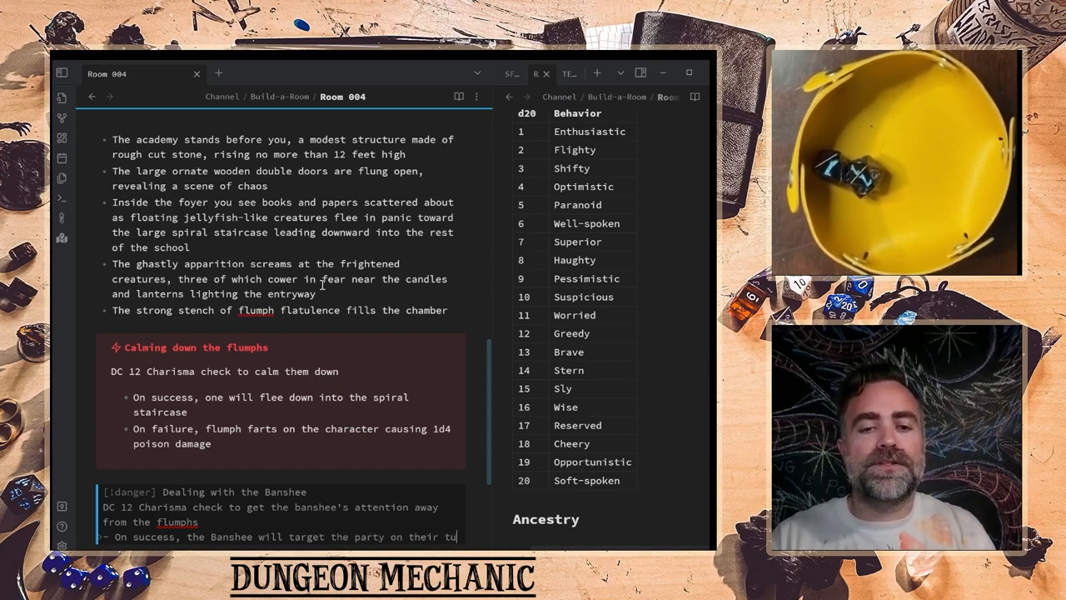
- Write the failure outcome: the Banshee will target the remaining flumphs
scroll(down, 3)
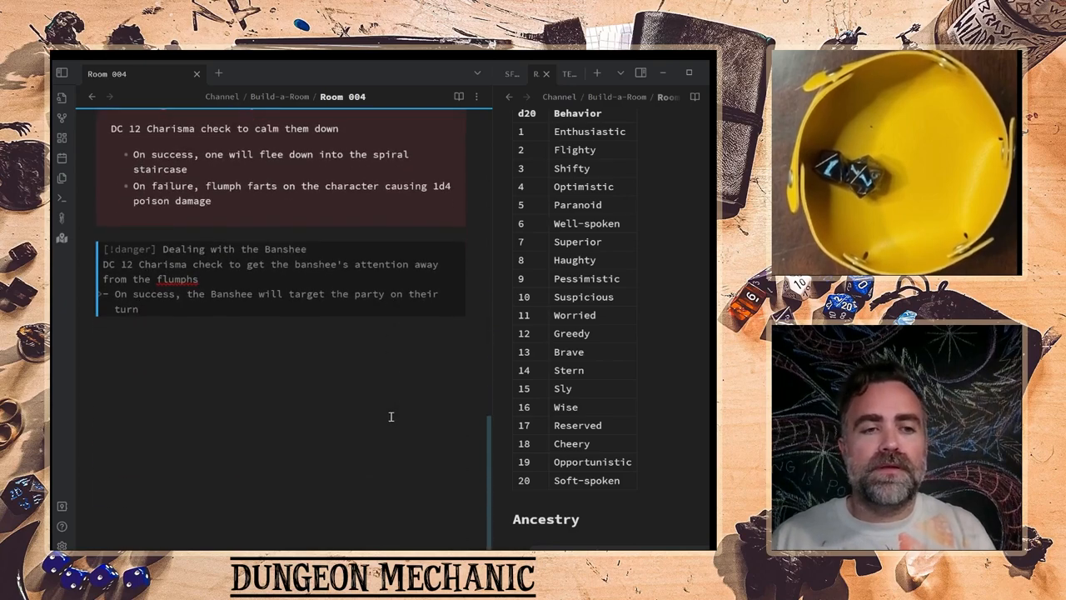
text(On failure)
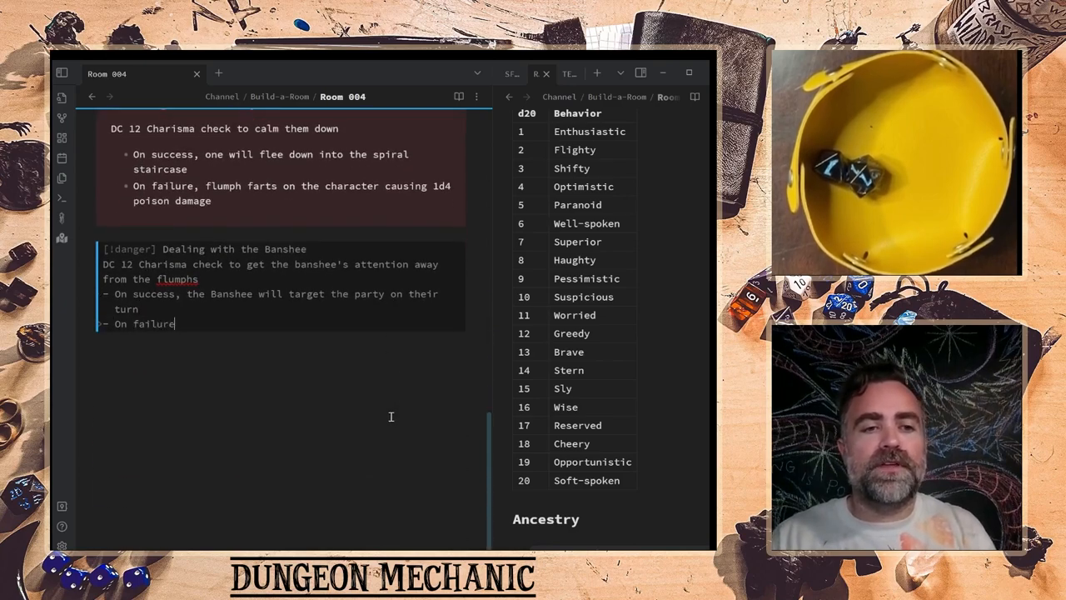
text(, the Banshee)
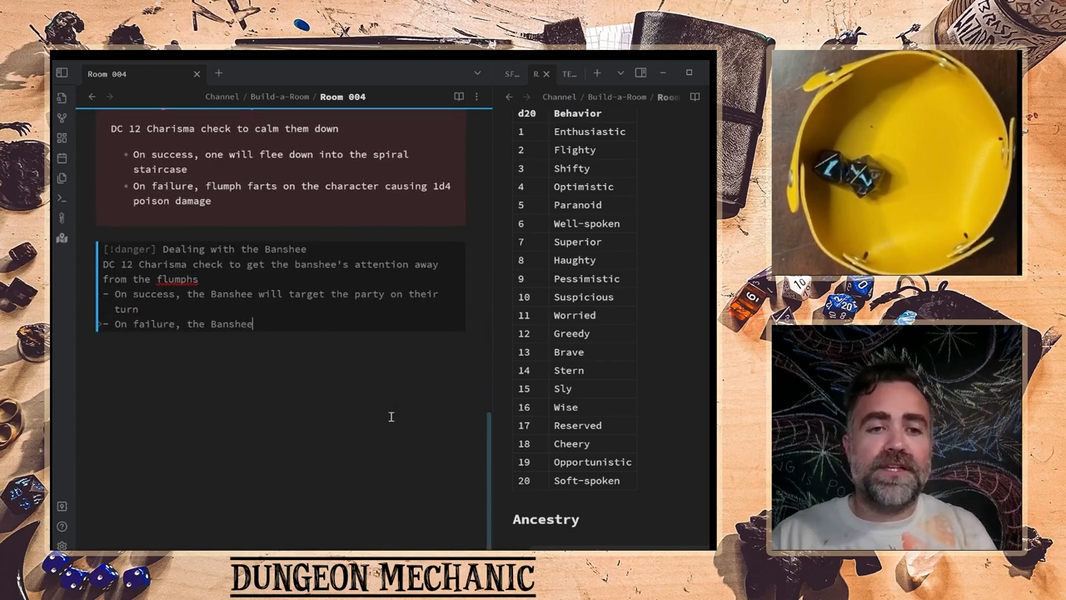
text(will target t)
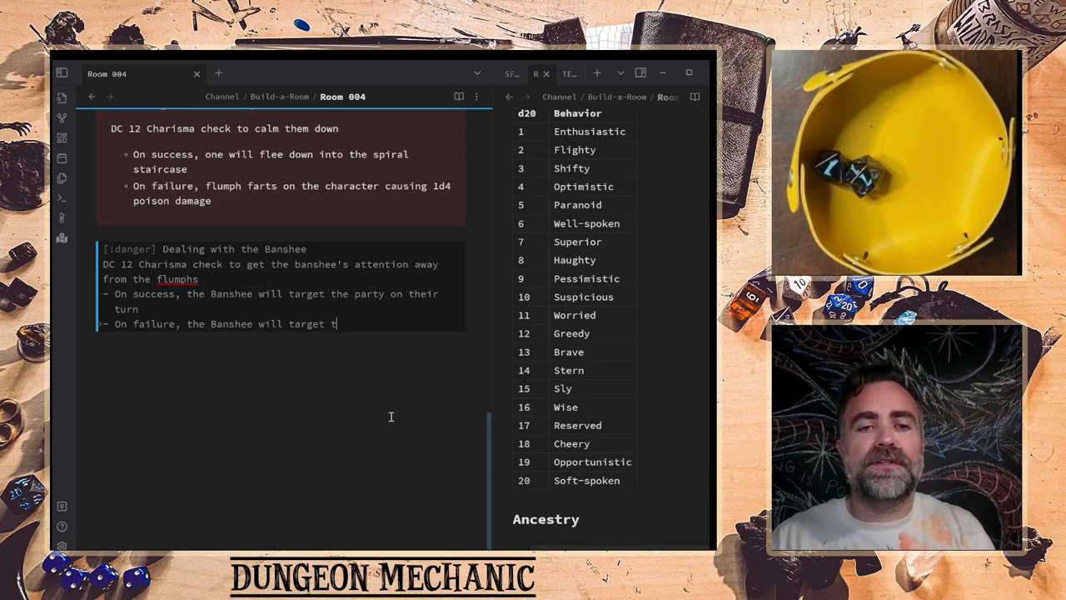
text(he flumps)
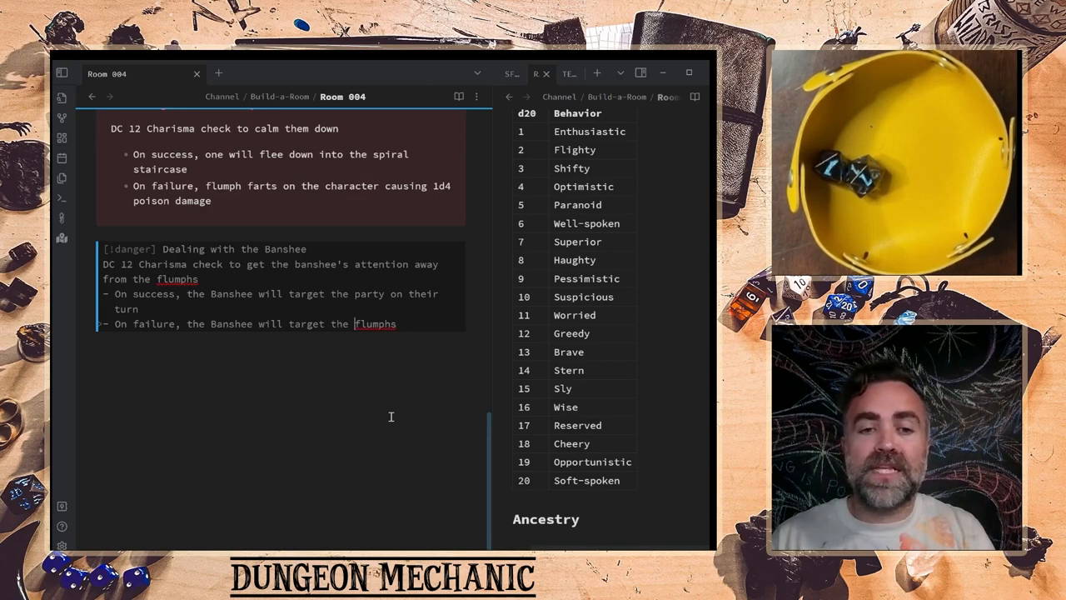
text(remaining)
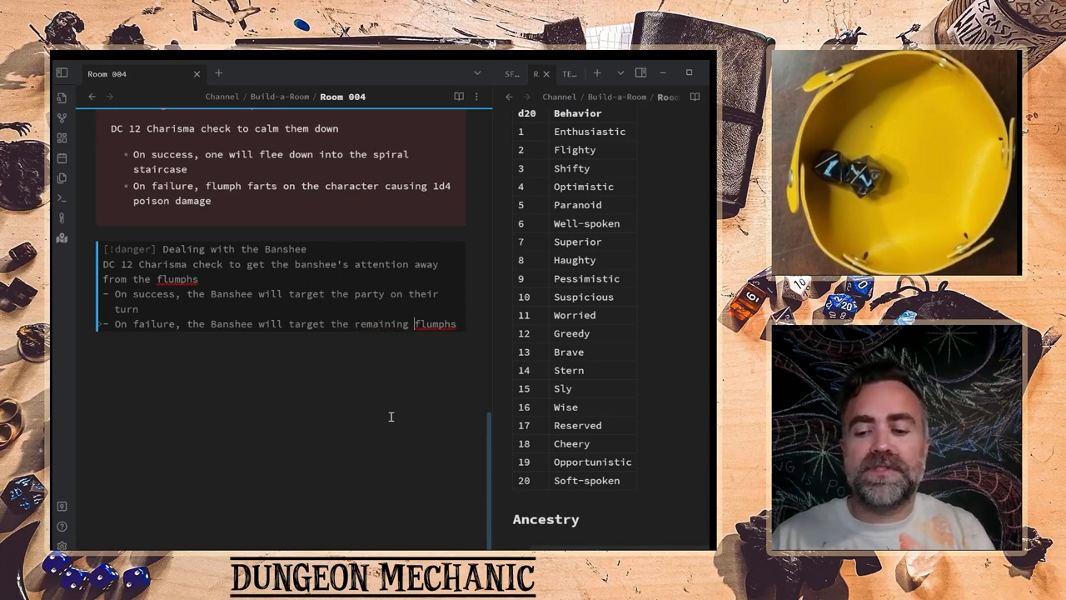
- Close with: when all the flumphs are gone, the Banshee heads down the spiral staircase
key(Enter)
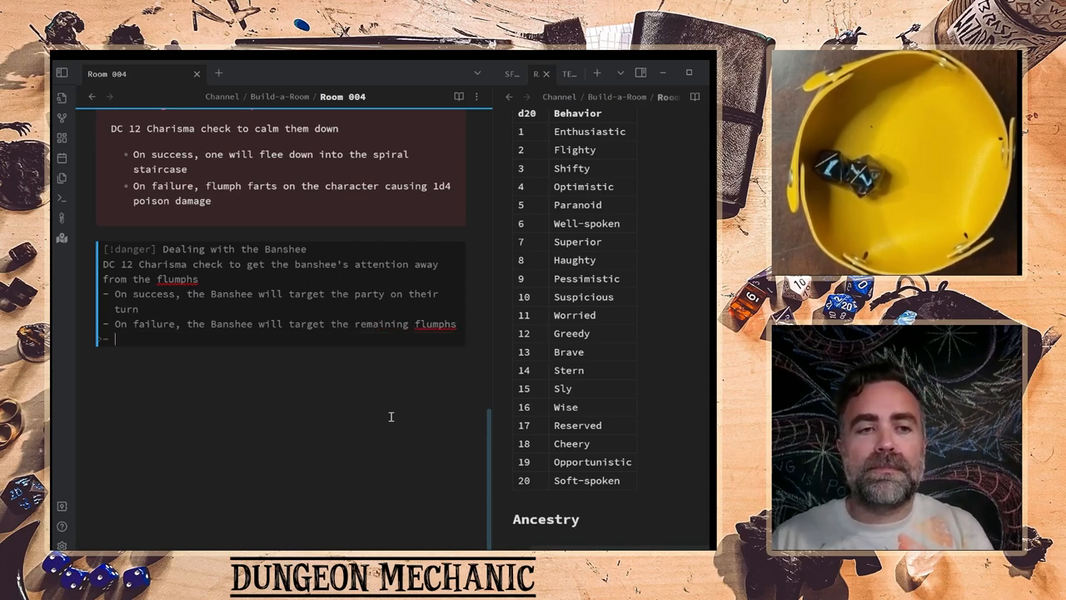
text(When a)
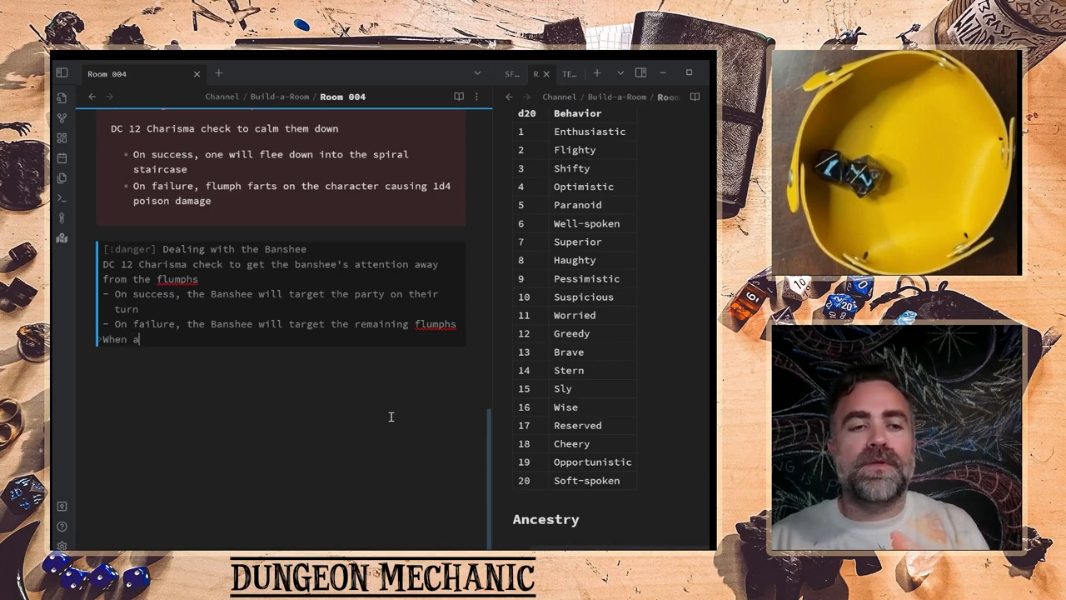
text(ll the flumphs)
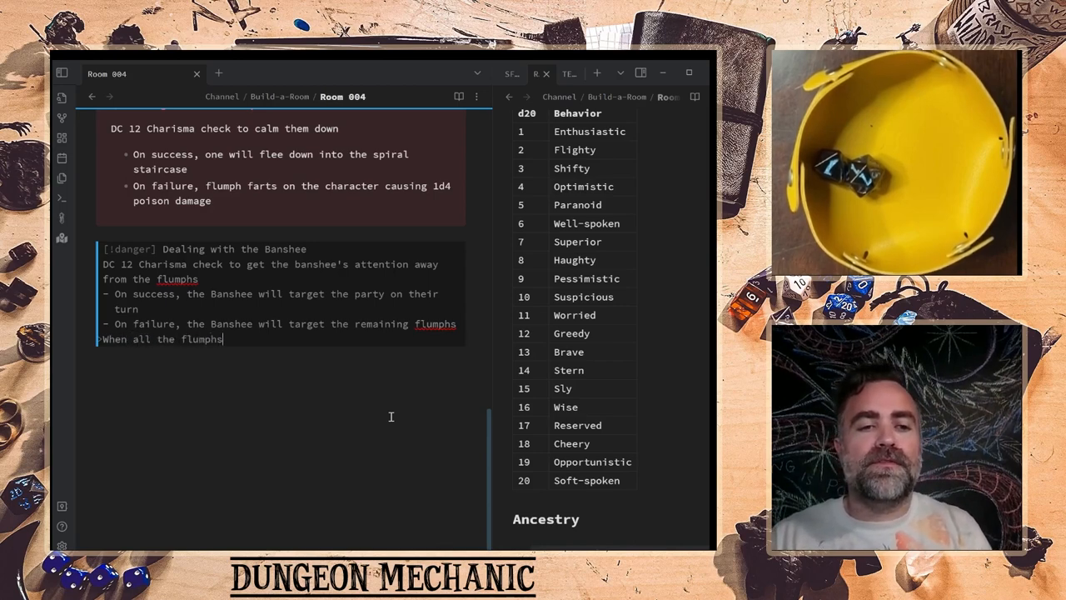
text(are)
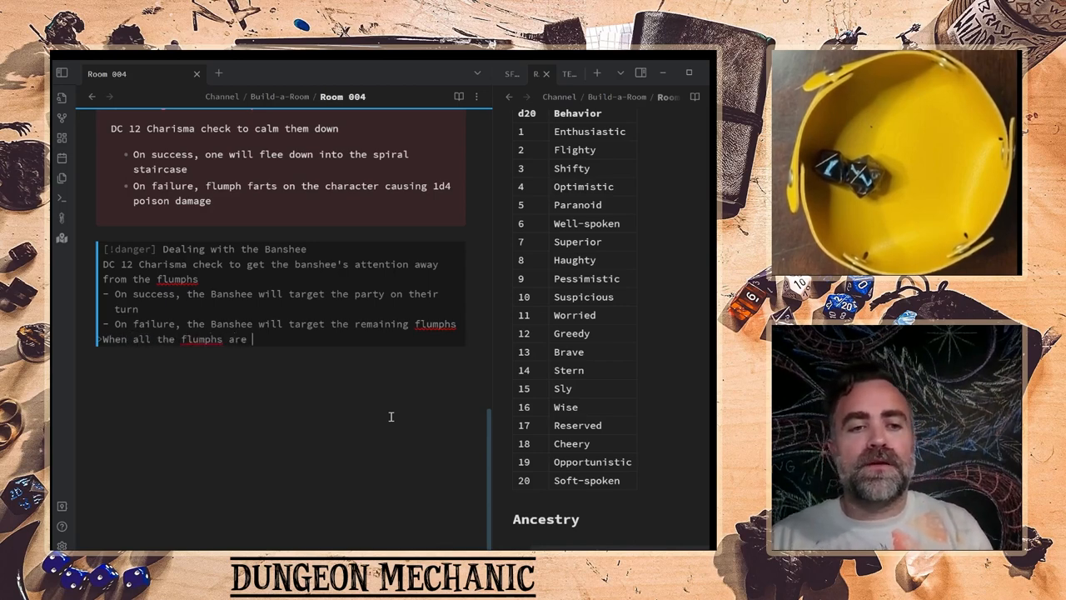
text(gone from the room, the Banshee will head down)
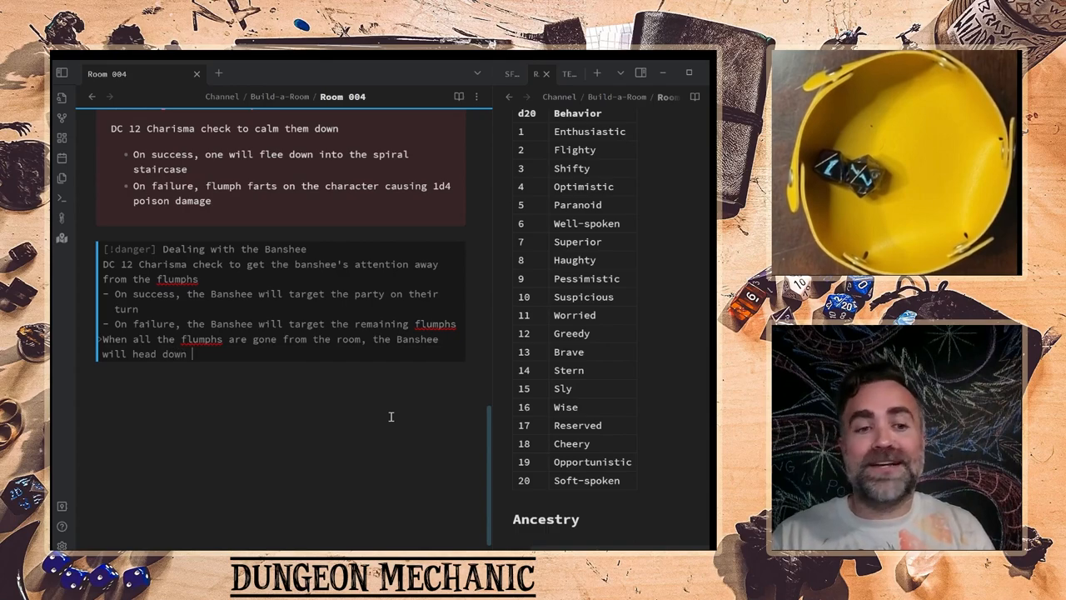
text(the spiral staircase.)
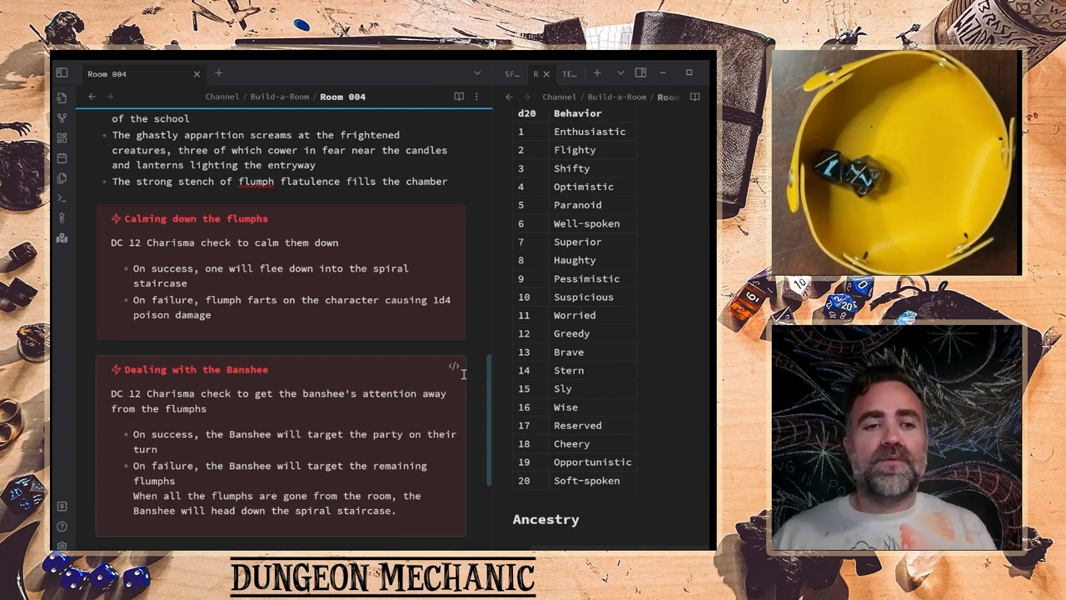
- Separate the Banshee callout's spiral-staircase closing sentence into its own paragraph below the outcome bullets
scroll(down, 3)
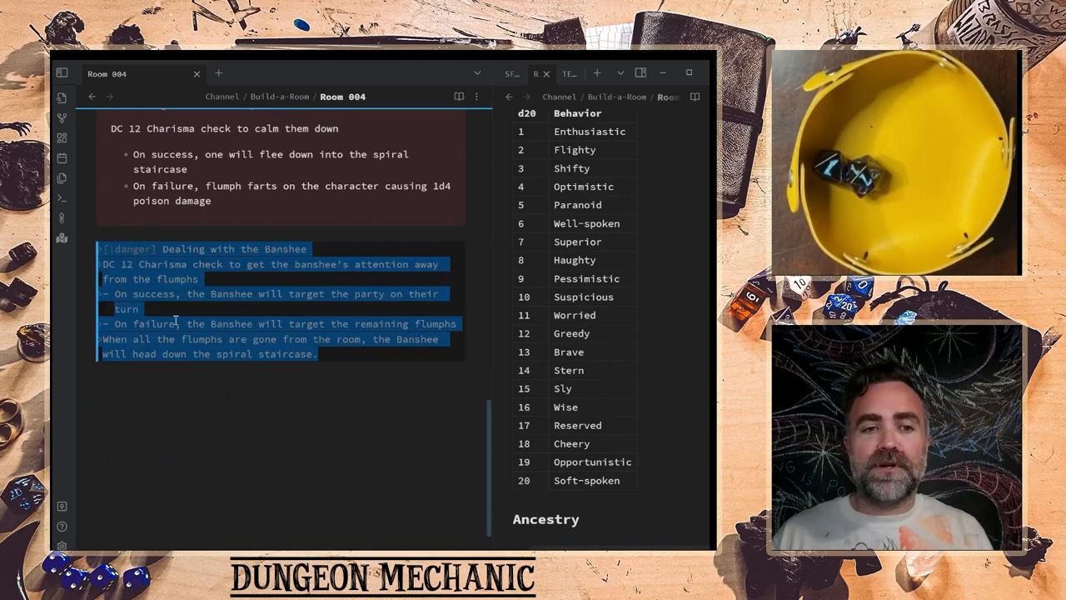
click(170, 323)
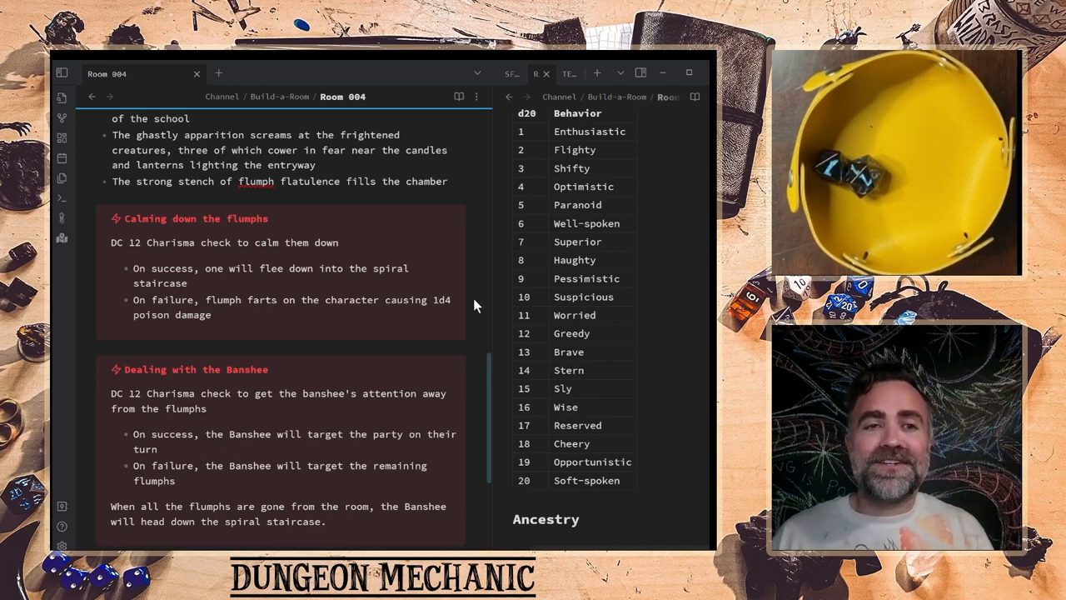
scroll(up, 3)
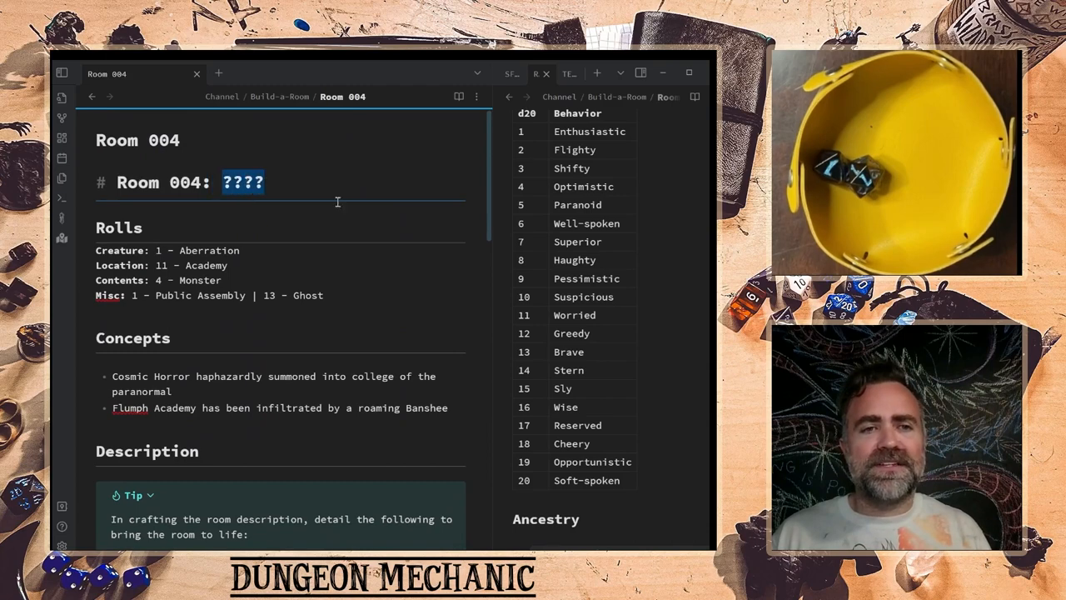
mouse_move(349, 206)
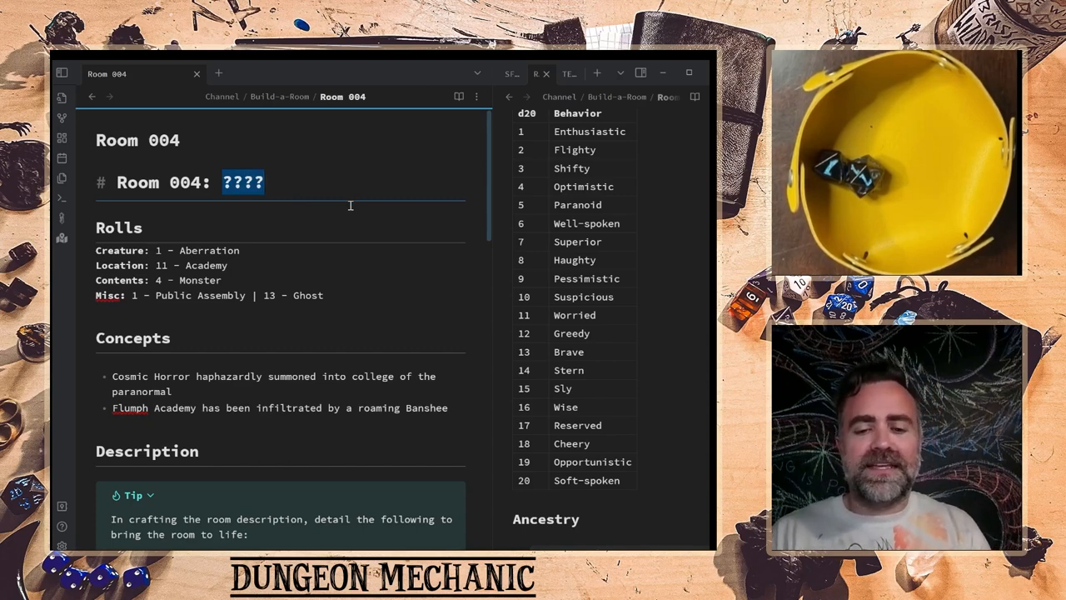
- Replace the ???? in the H1 so it reads 'Room 004: Flatulent Flumph Foyer'
text(Fla)
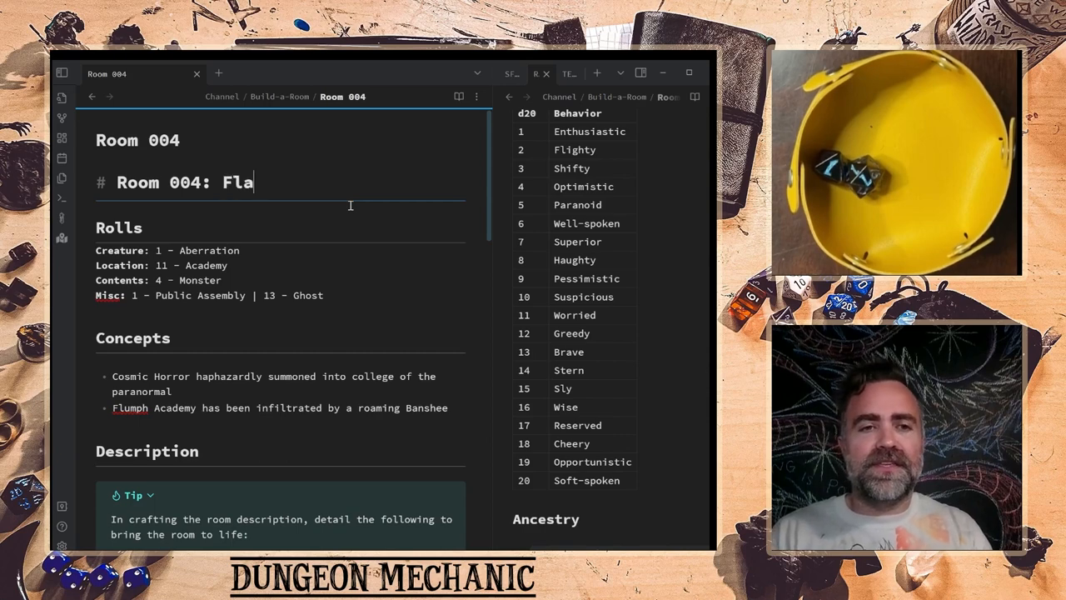
text(tulent)
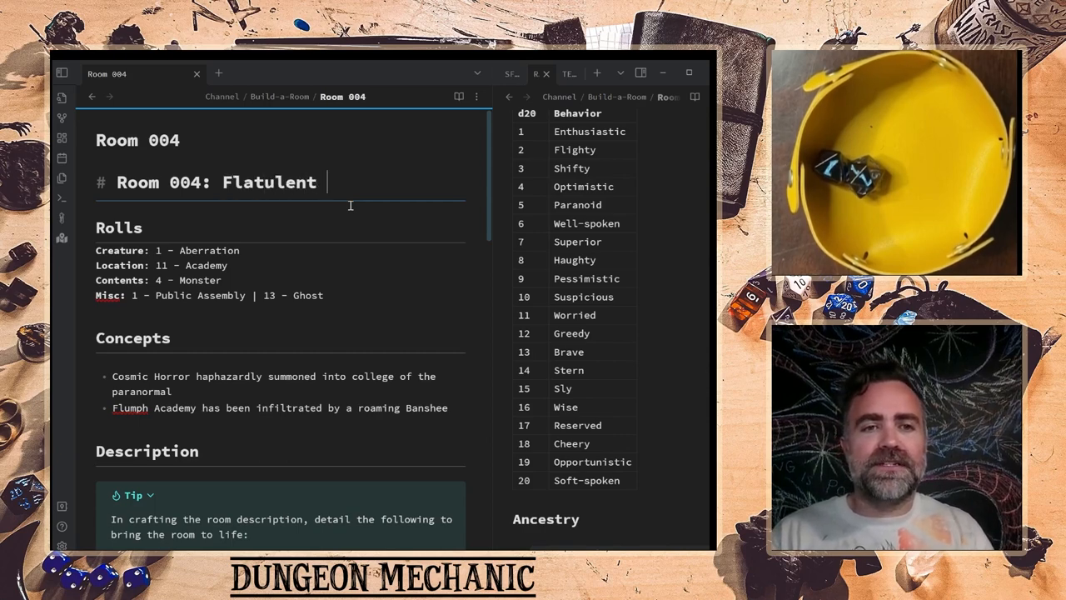
text(Flumph Acade)
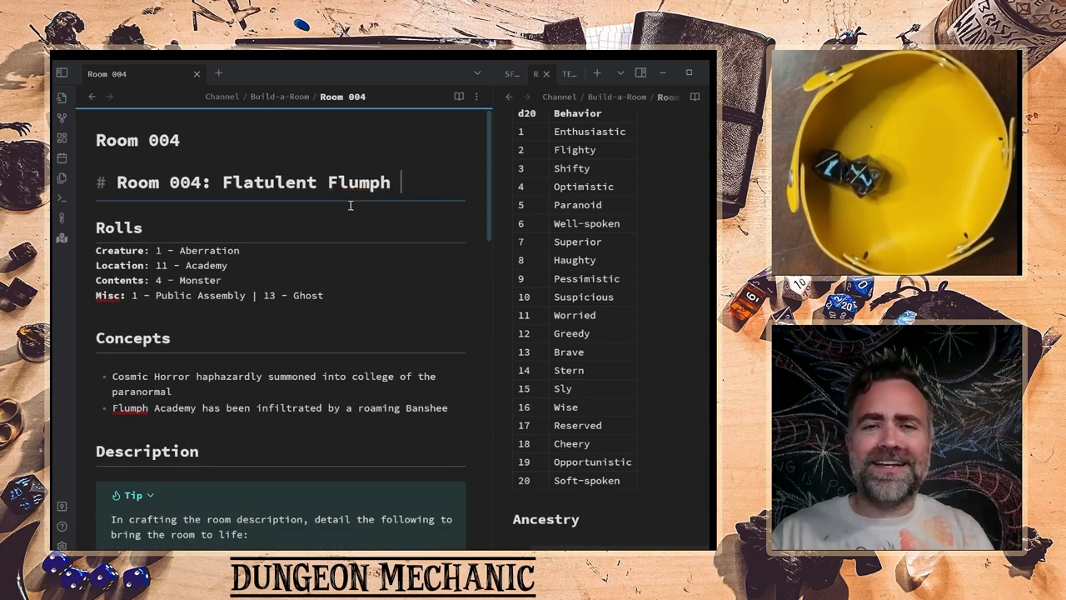
text(Foy)
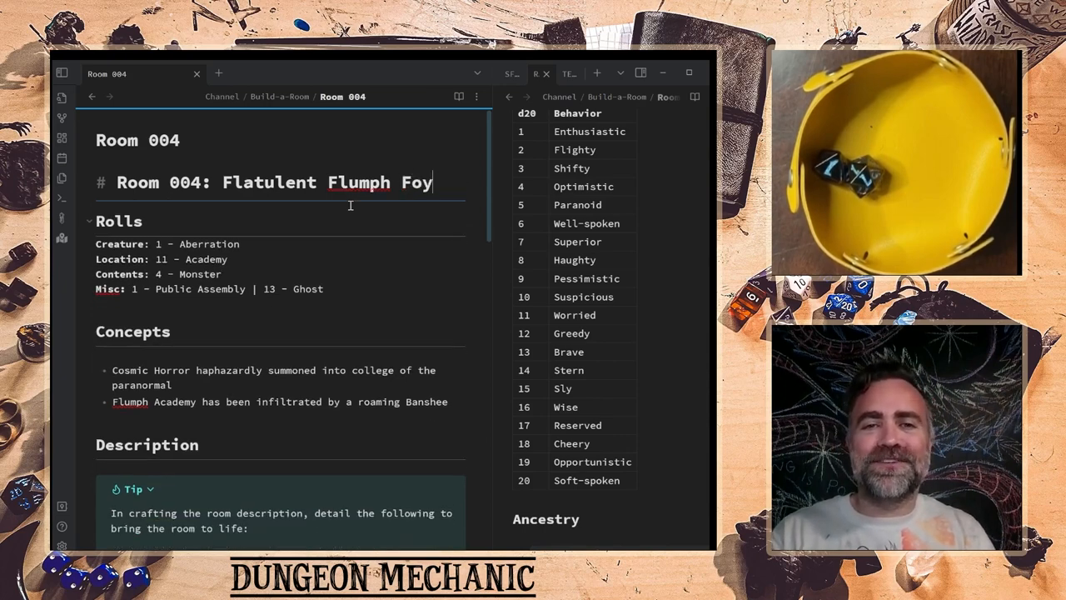
text(er)
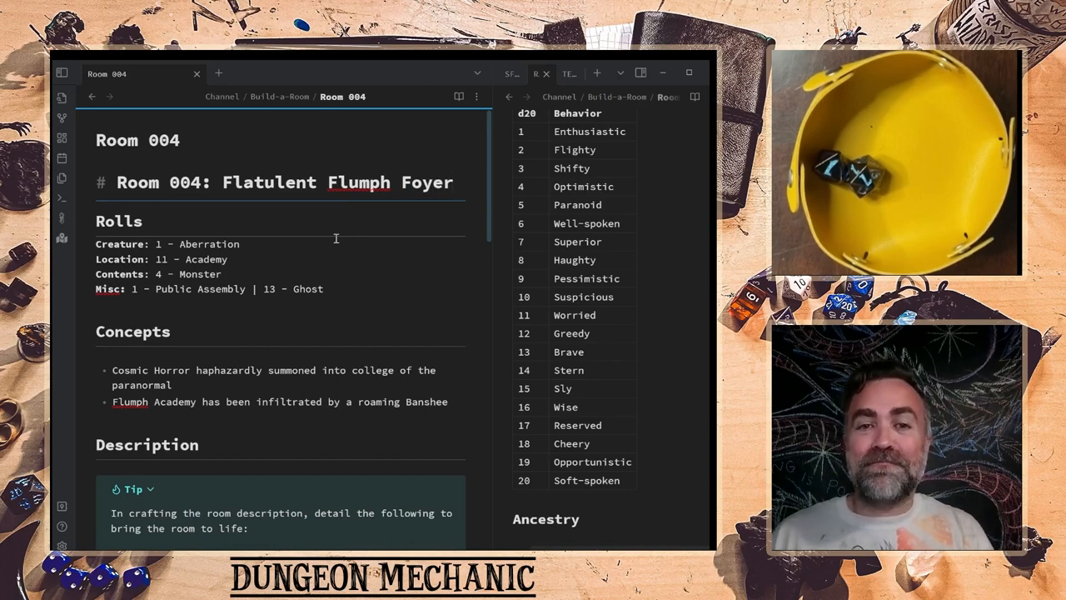